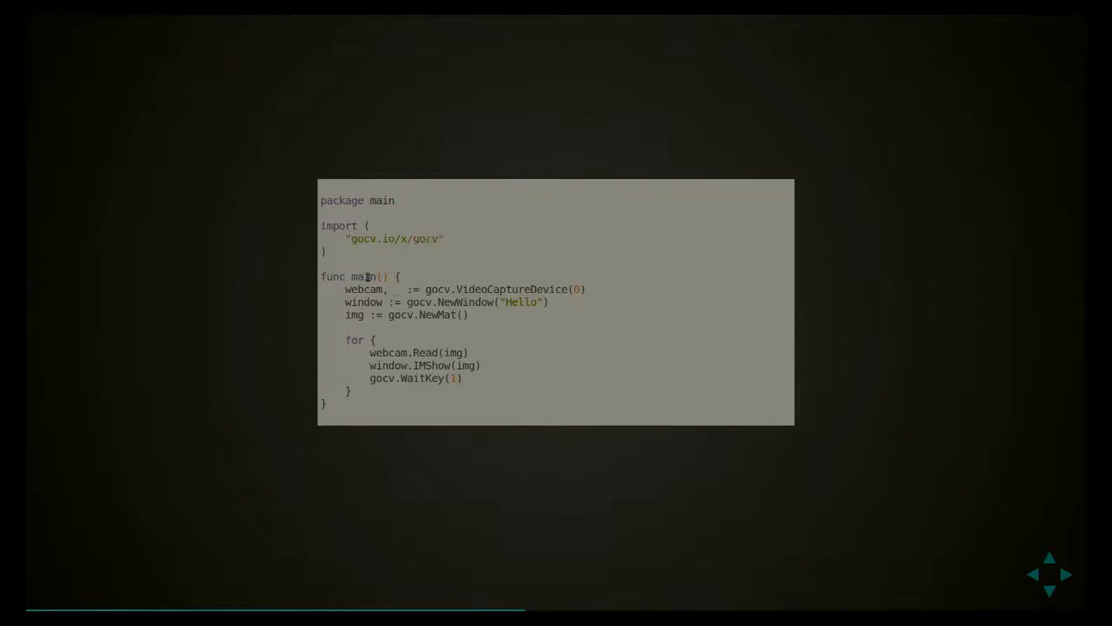
# - Emphasise words in the webcam code, including the for loop keyword, before advancing slides
pyautogui.doubleClick(511, 289)
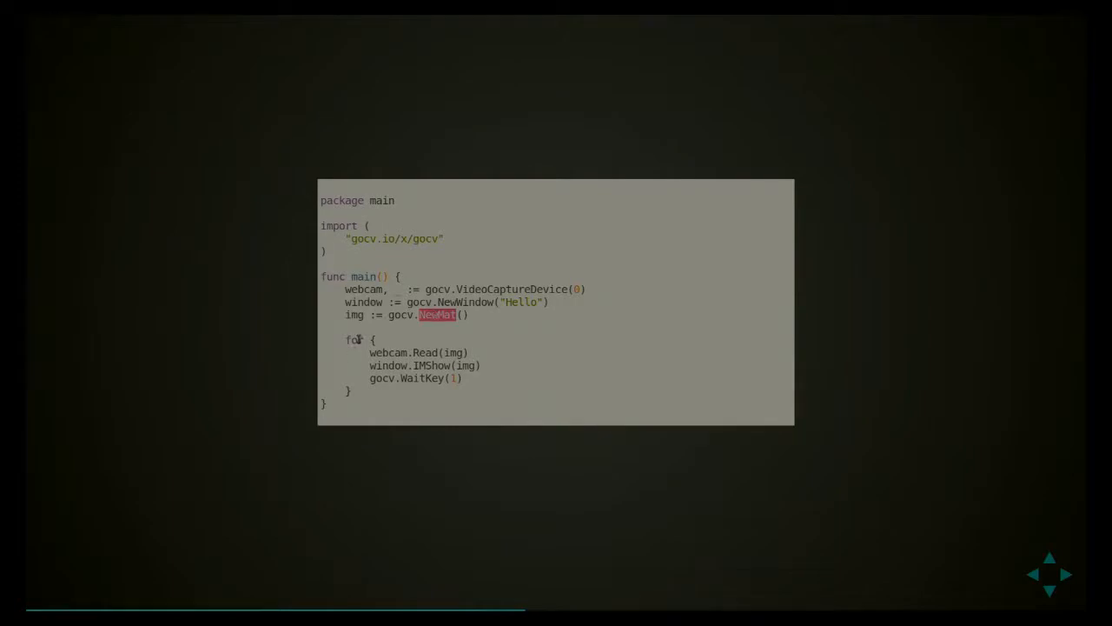
pyautogui.doubleClick(354, 339)
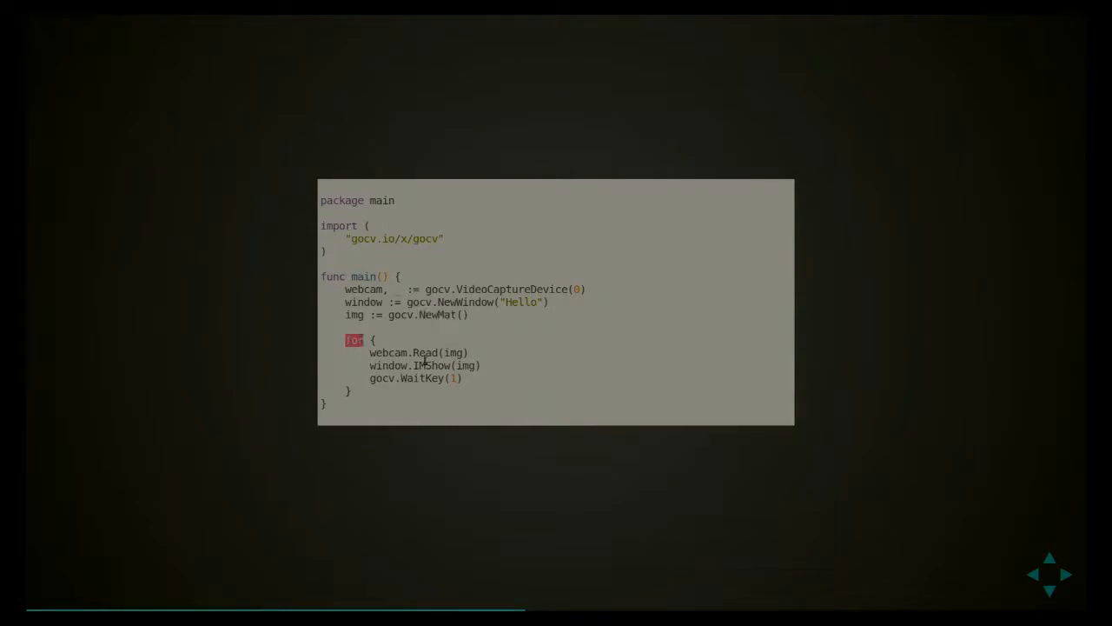
pyautogui.rightClick(426, 365)
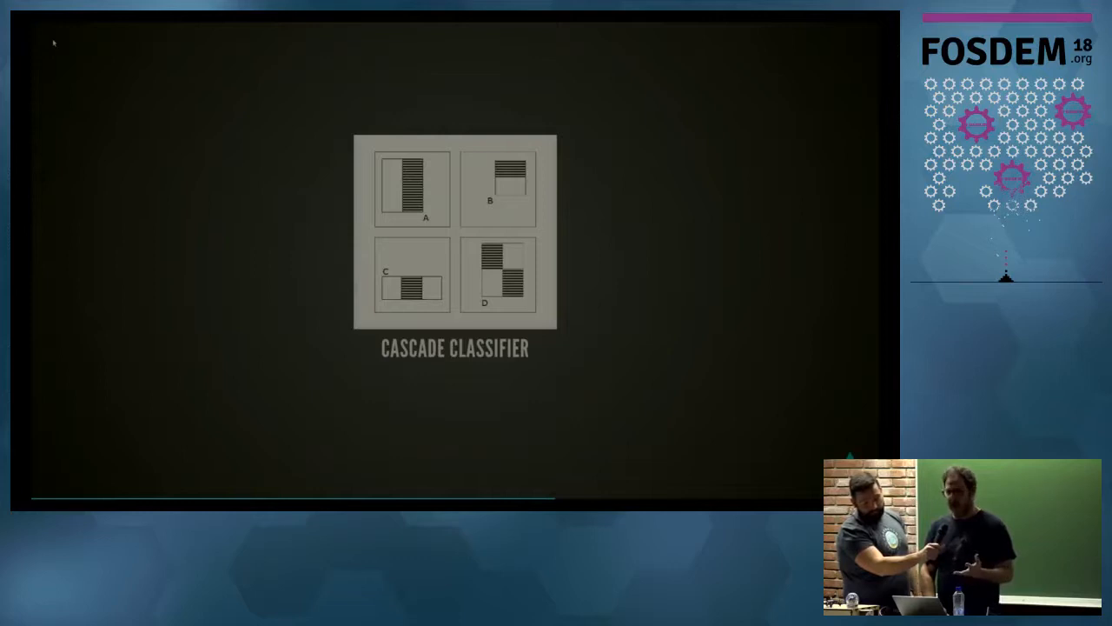
pyautogui.moveTo(112, 26)
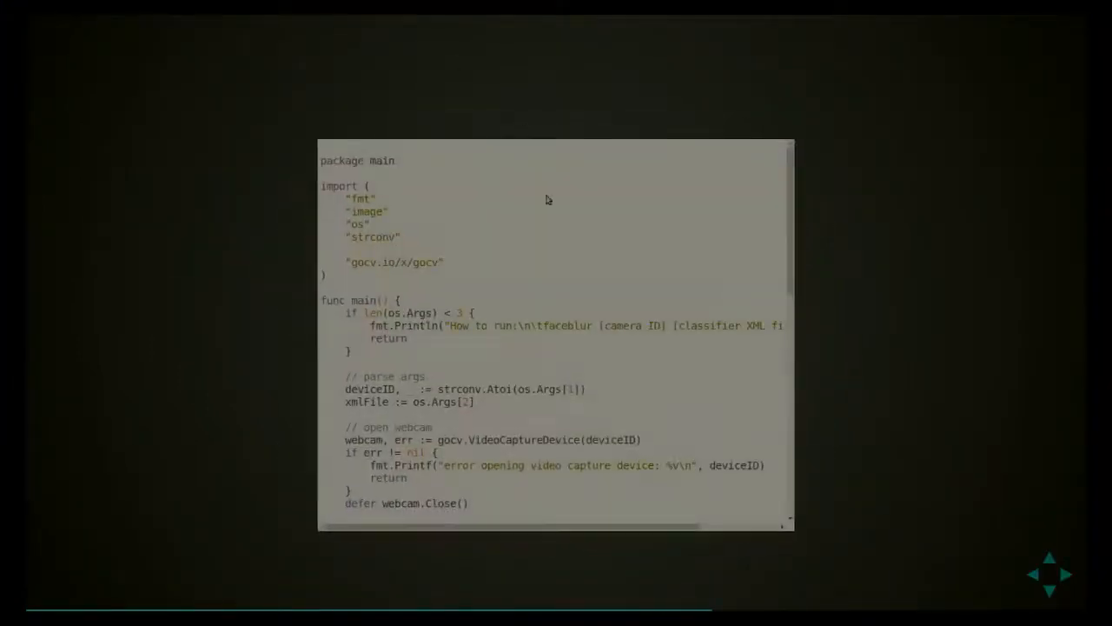
# - Highlight the gocv package import and the NewWindow call in the face blur code
pyautogui.doubleClick(383, 160)
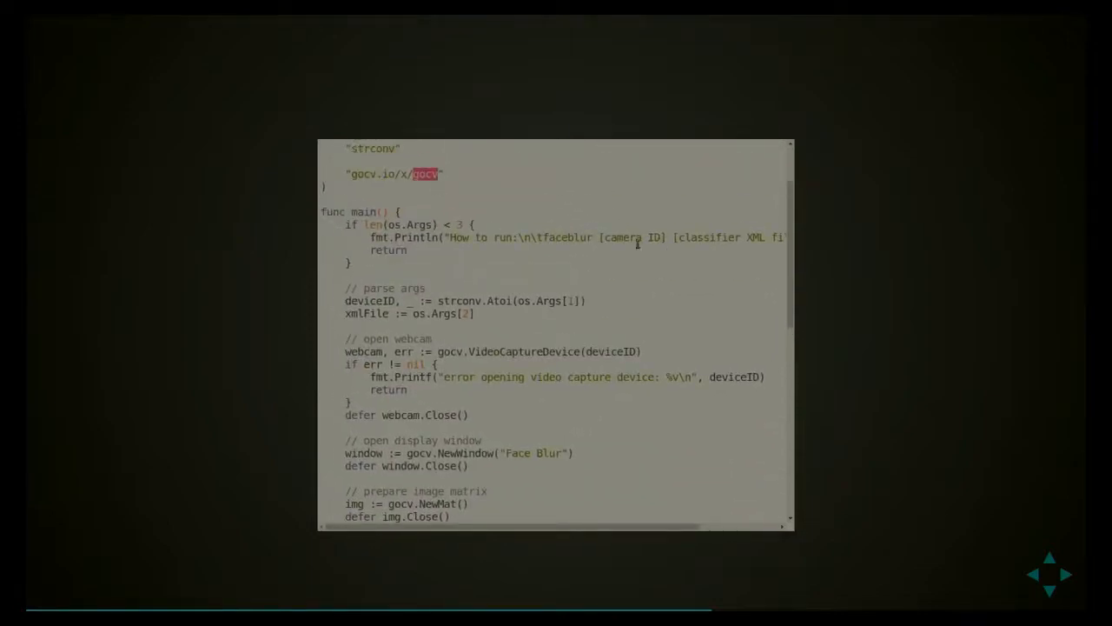
pyautogui.scroll(-3)
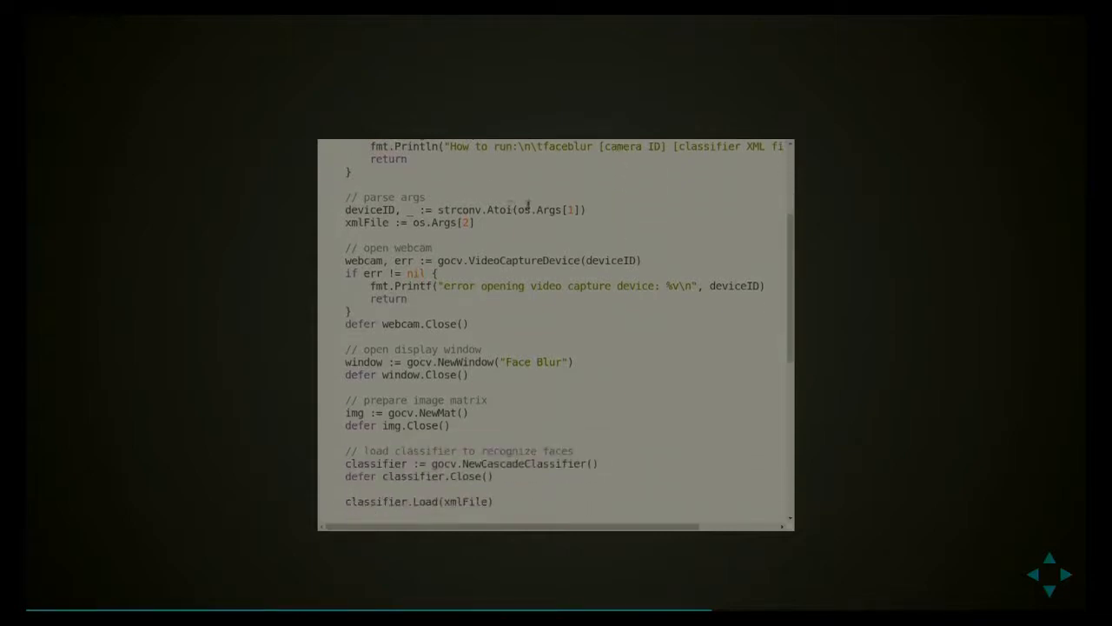
pyautogui.doubleClick(523, 260)
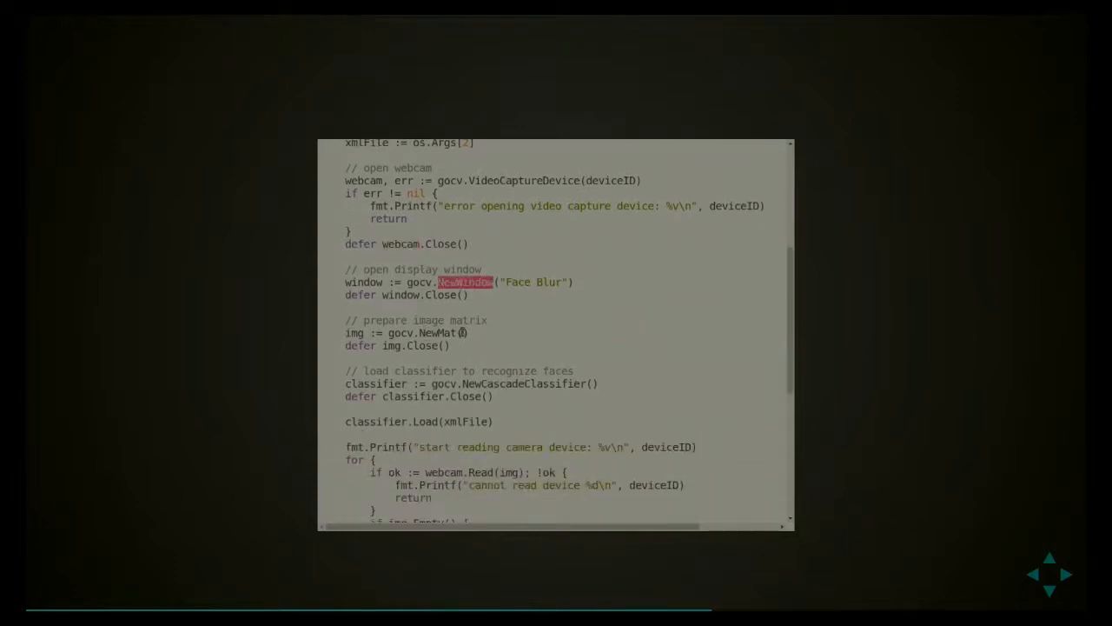
# - Walk down to the detection loop and highlight the DetectMultiScale and GaussianBlur calls
pyautogui.scroll(-3)
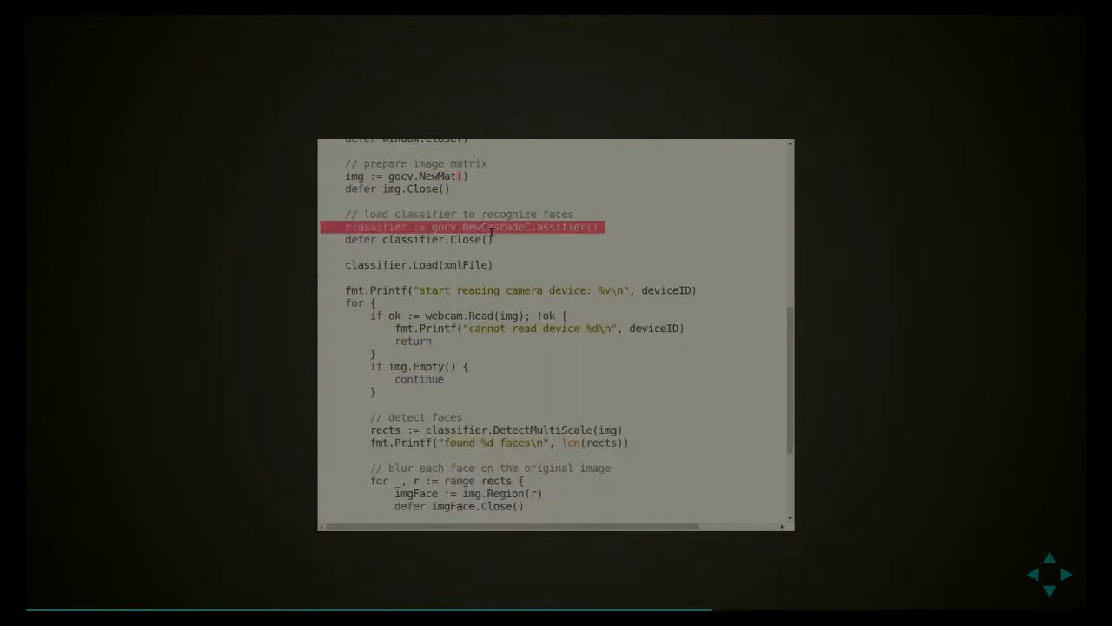
pyautogui.scroll(-3)
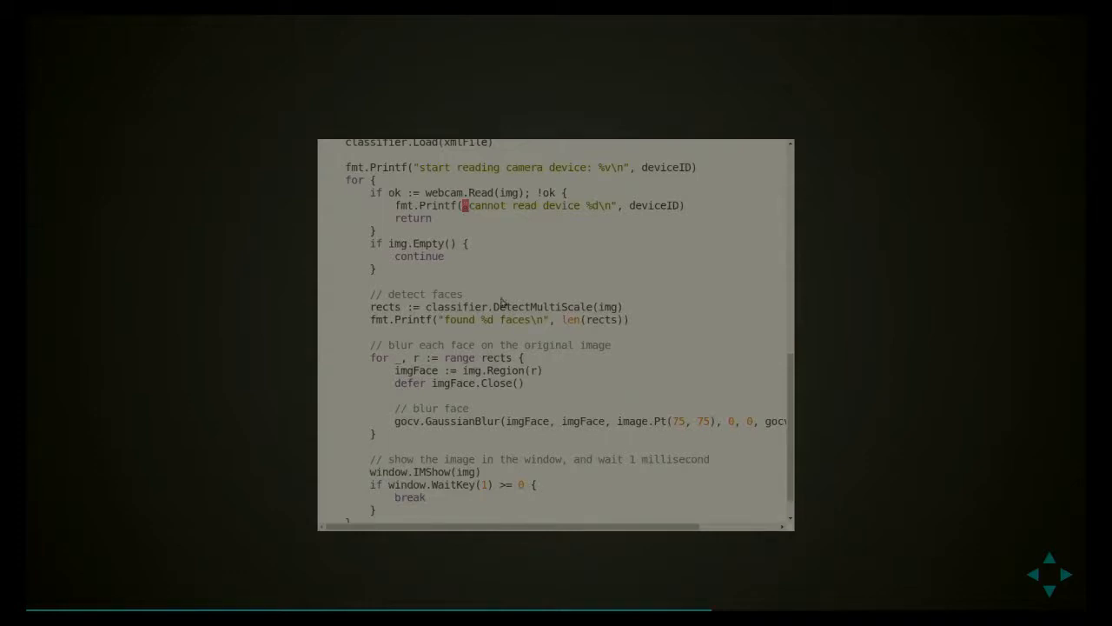
pyautogui.doubleClick(542, 306)
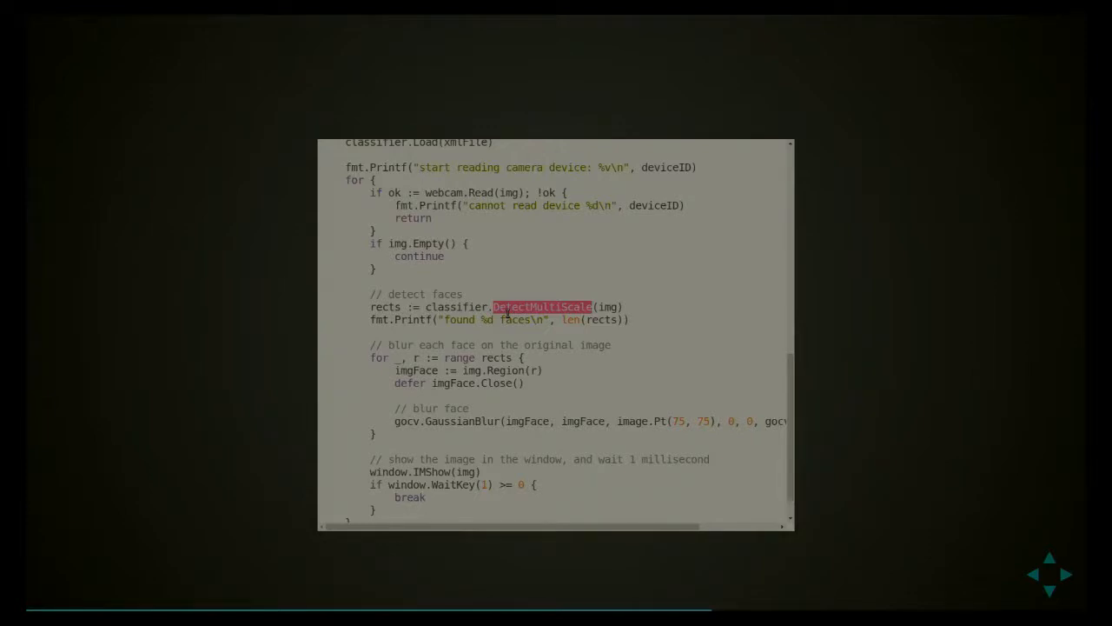
pyautogui.scroll(-3)
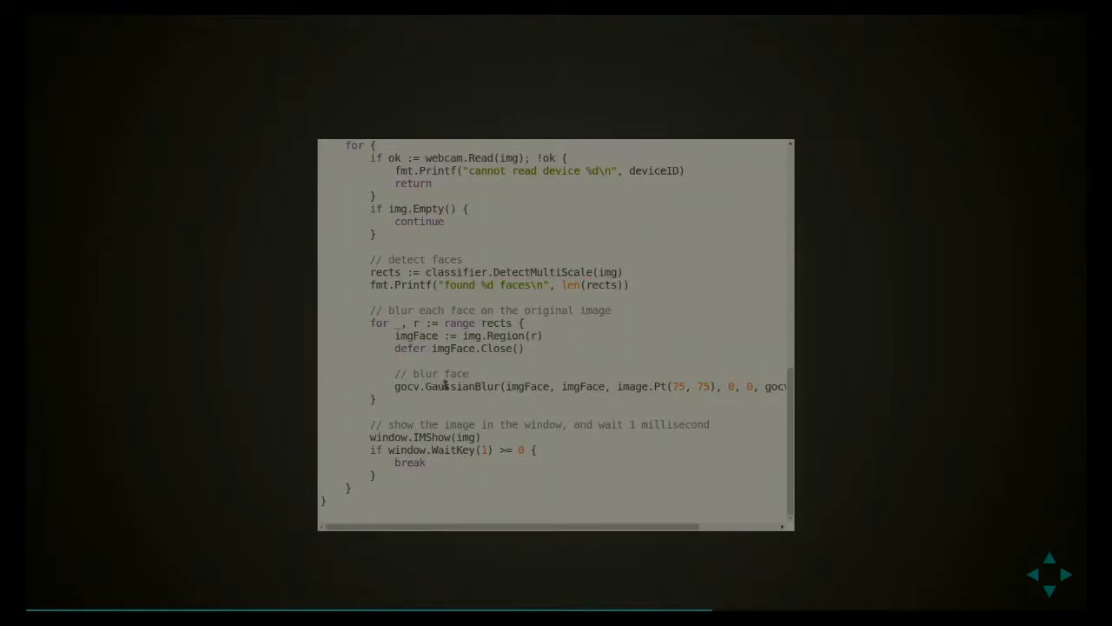
pyautogui.doubleClick(462, 386)
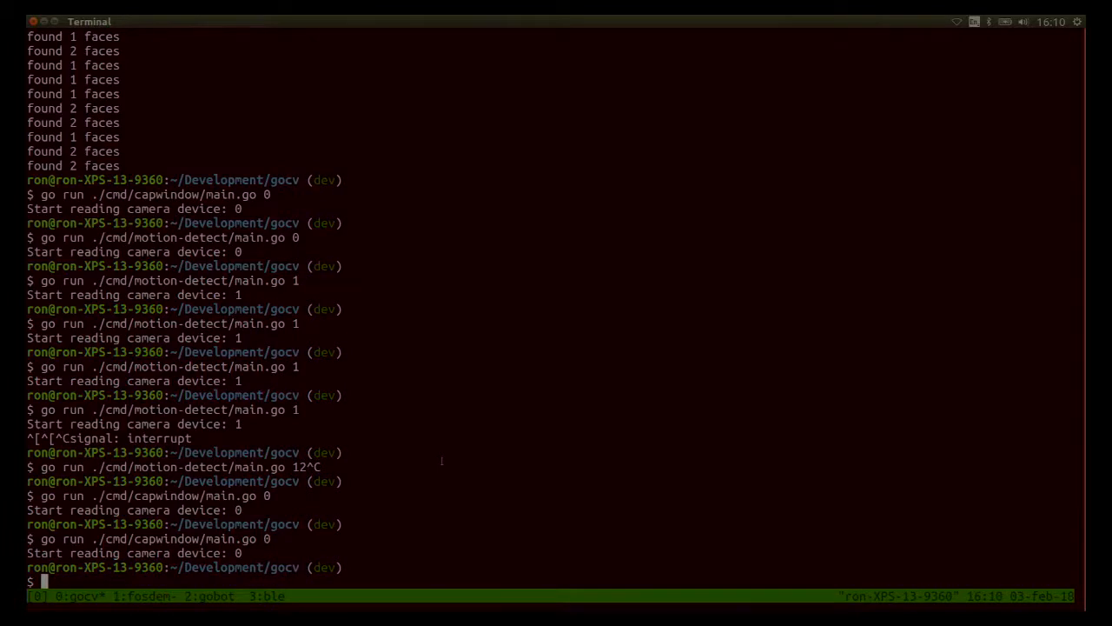
# - Run go run ./cmd/motion-detect/main.go 1 to start motion detection on camera 1
pyautogui.write('go run ./cmd/motion-detect/main.go 1')
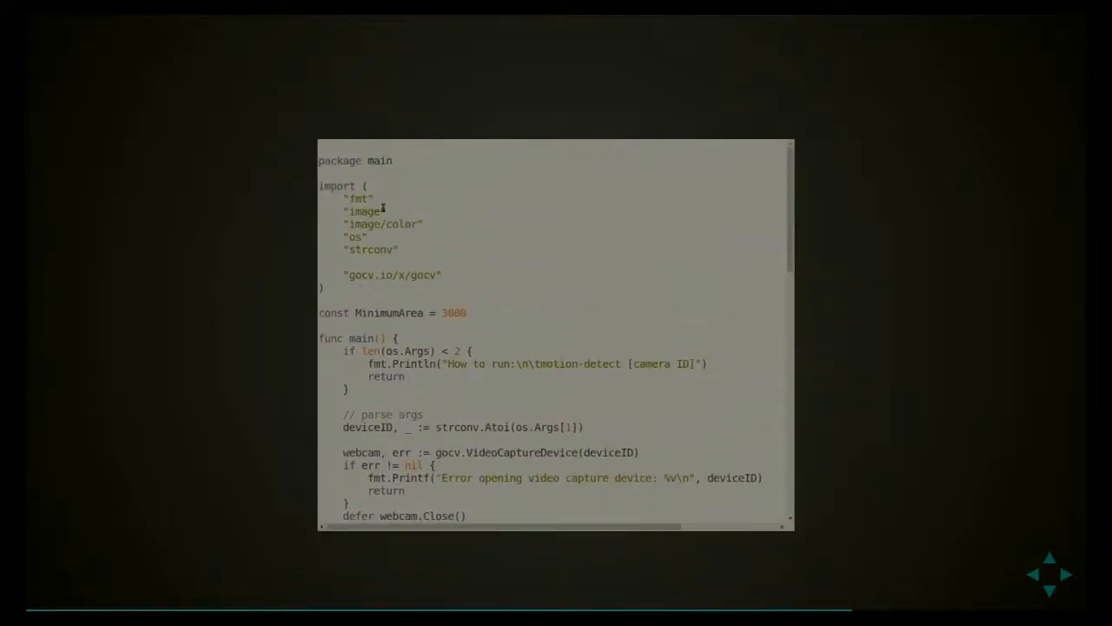
# - Highlight the NewWindow call and the NewMat call for imgThresh in the motion-detect code
pyautogui.moveTo(347, 198); pyautogui.dragTo(396, 250)
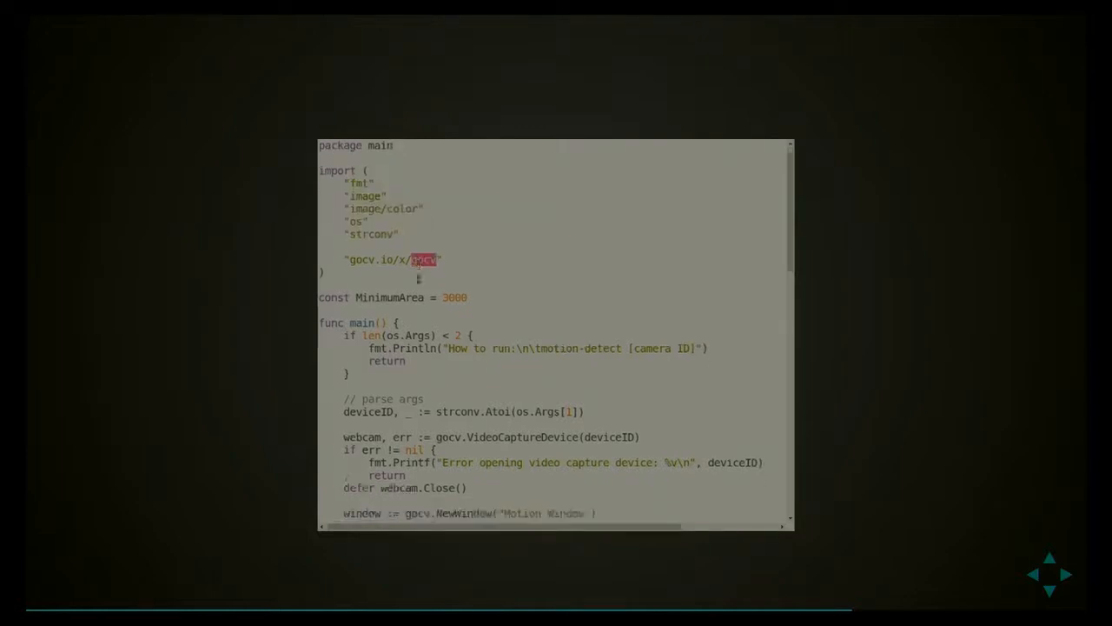
pyautogui.scroll(-3)
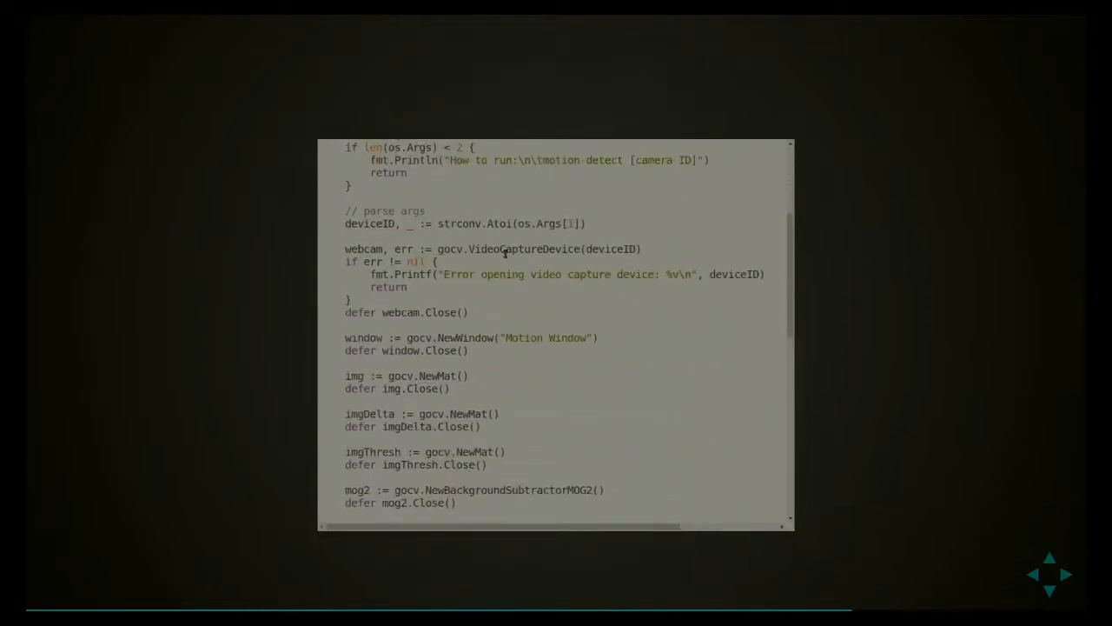
pyautogui.doubleClick(525, 248)
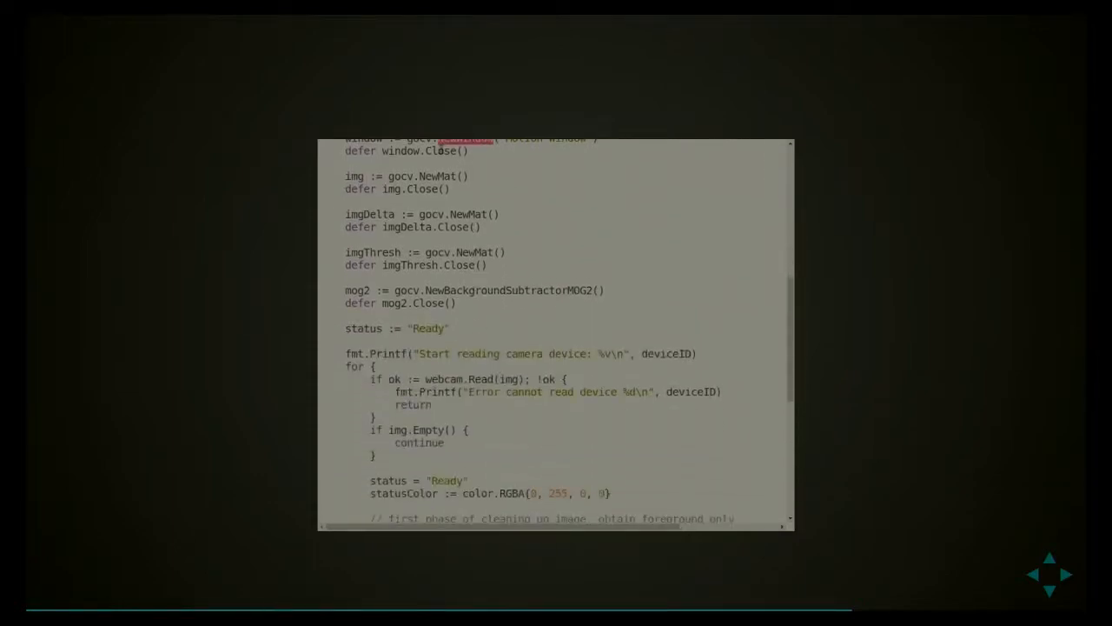
pyautogui.doubleClick(442, 176)
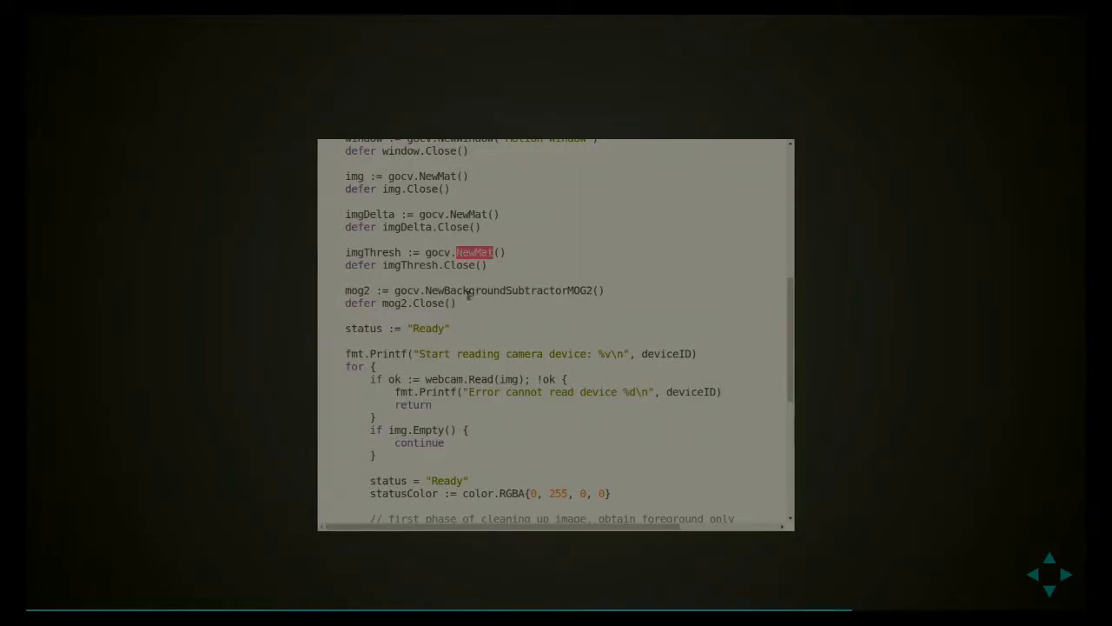
# - Highlight imgDelta and walk down to the contour-boxing and display code
pyautogui.scroll(-3)
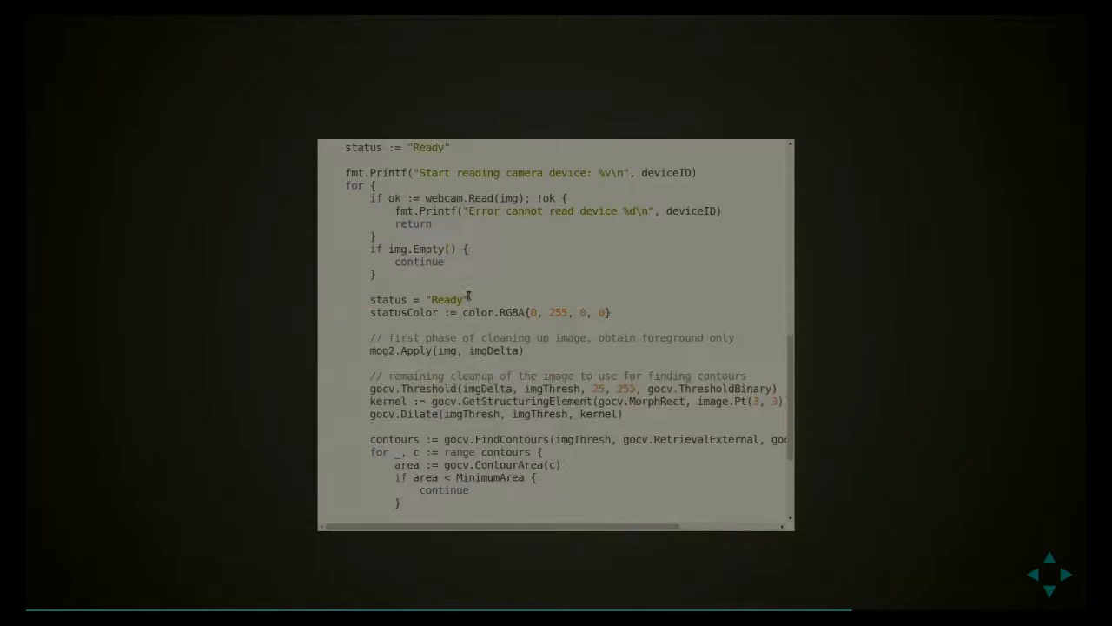
pyautogui.doubleClick(480, 198)
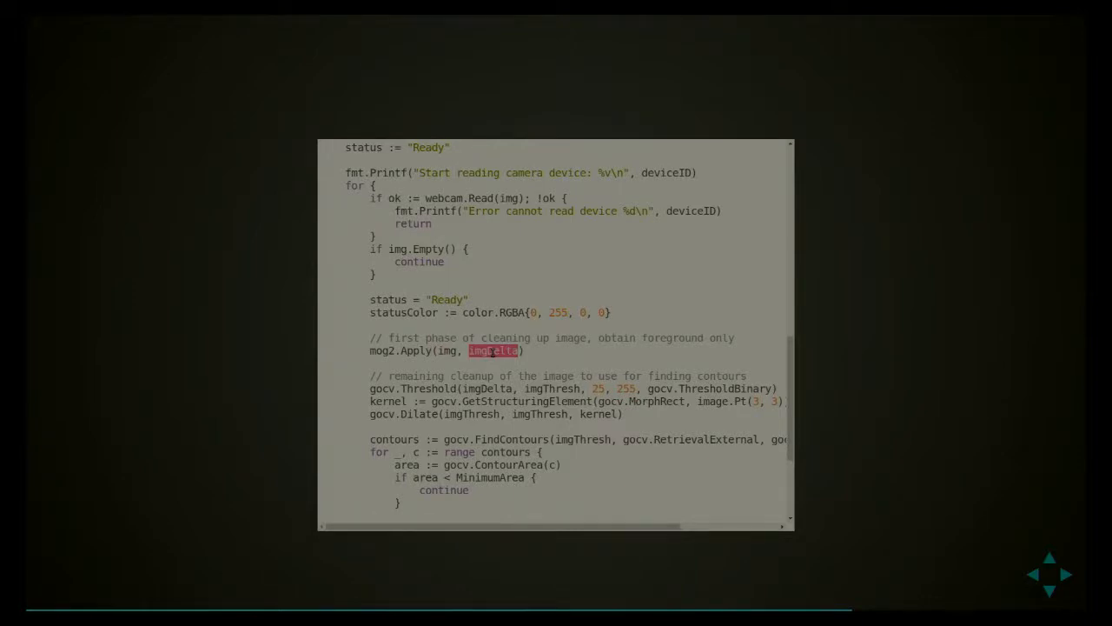
pyautogui.scroll(-3)
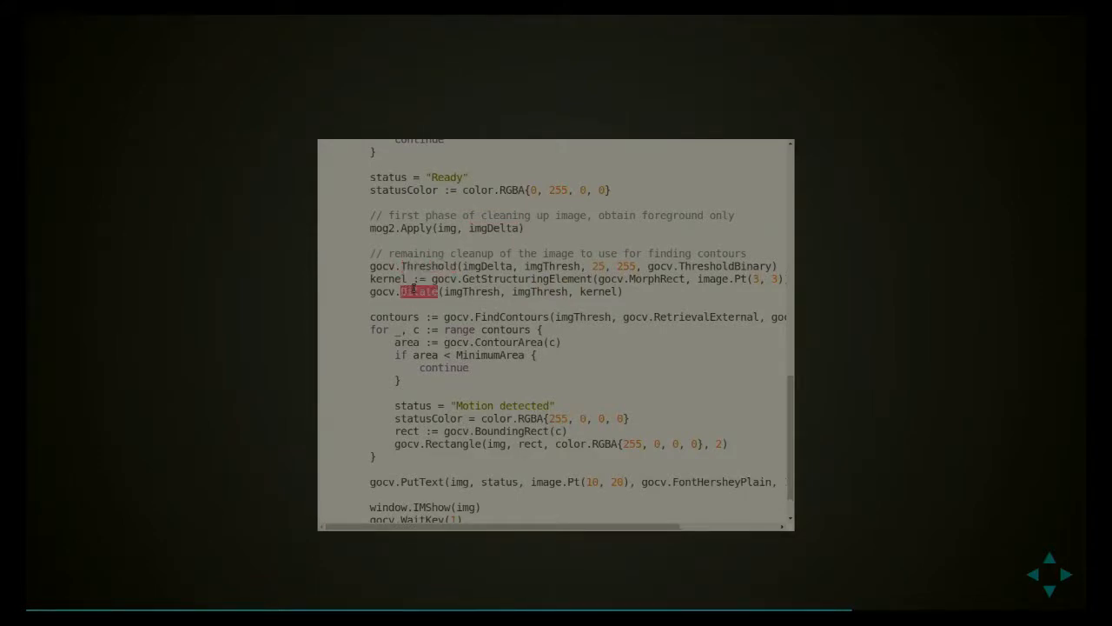
pyautogui.scroll(-3)
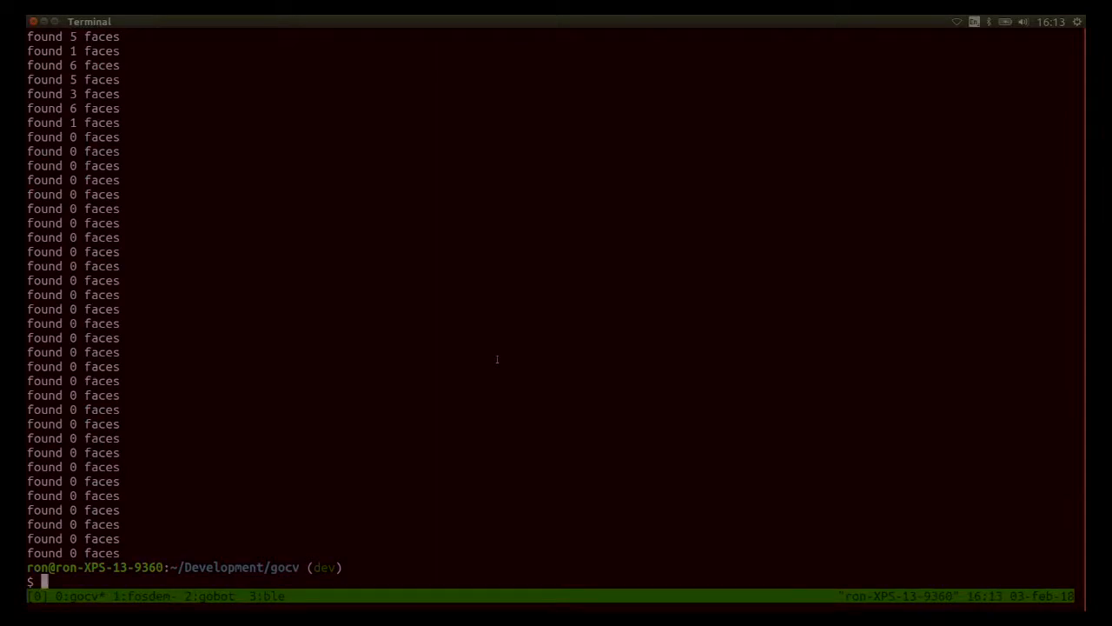
# - Run go run ./cmd/motion-detect/main.go against camera device 1
pyautogui.write('go run ./cmd/motion-detect/main.go 0')
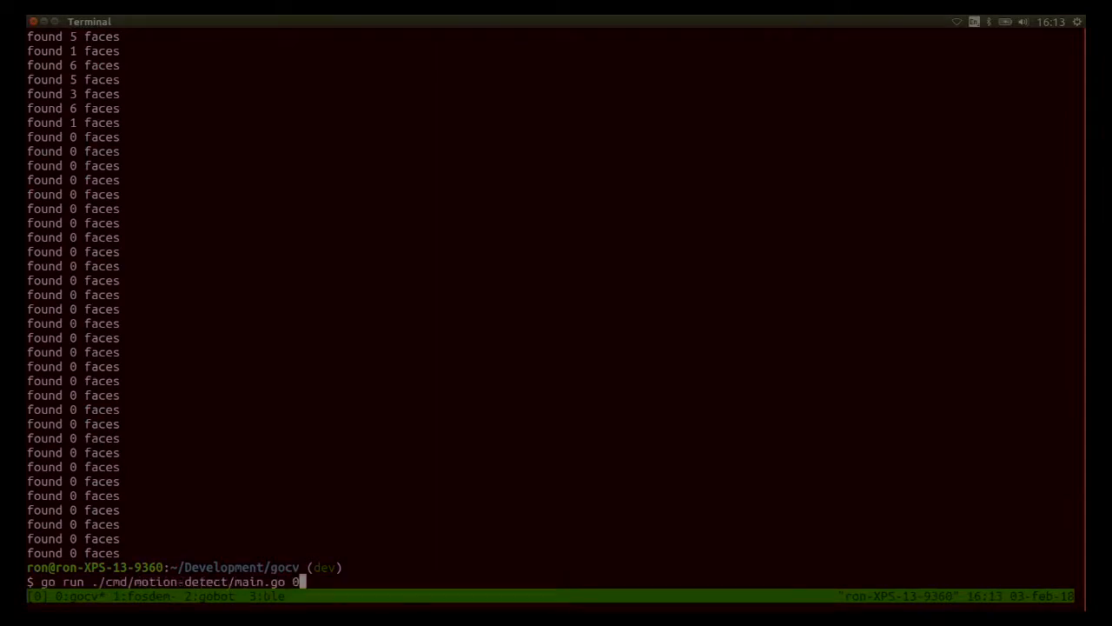
pyautogui.write('1')
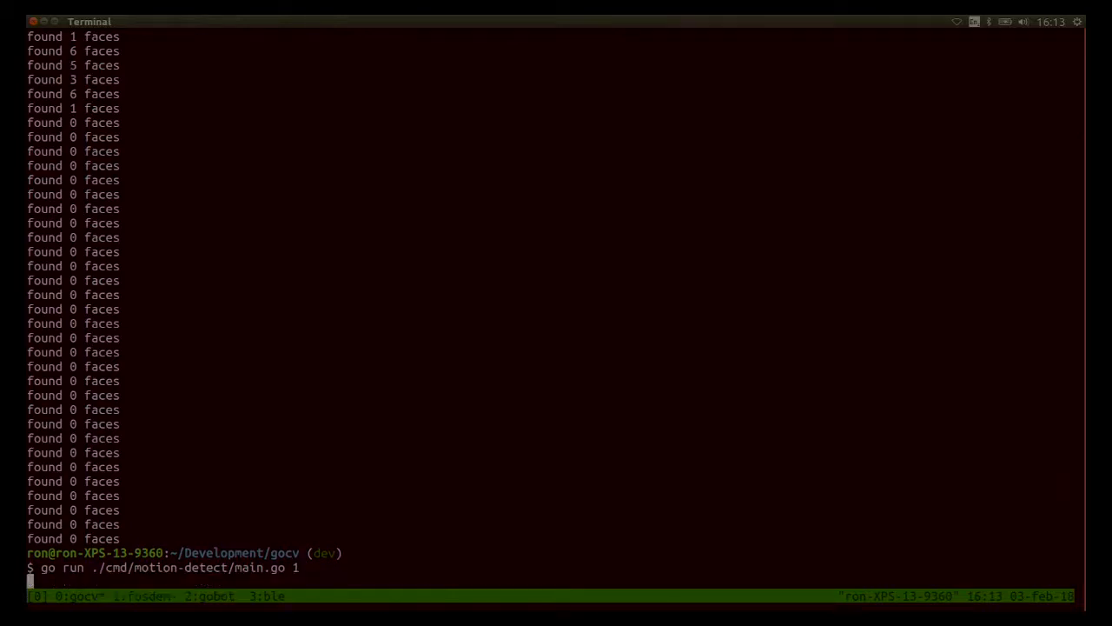
pyautogui.press('Return')
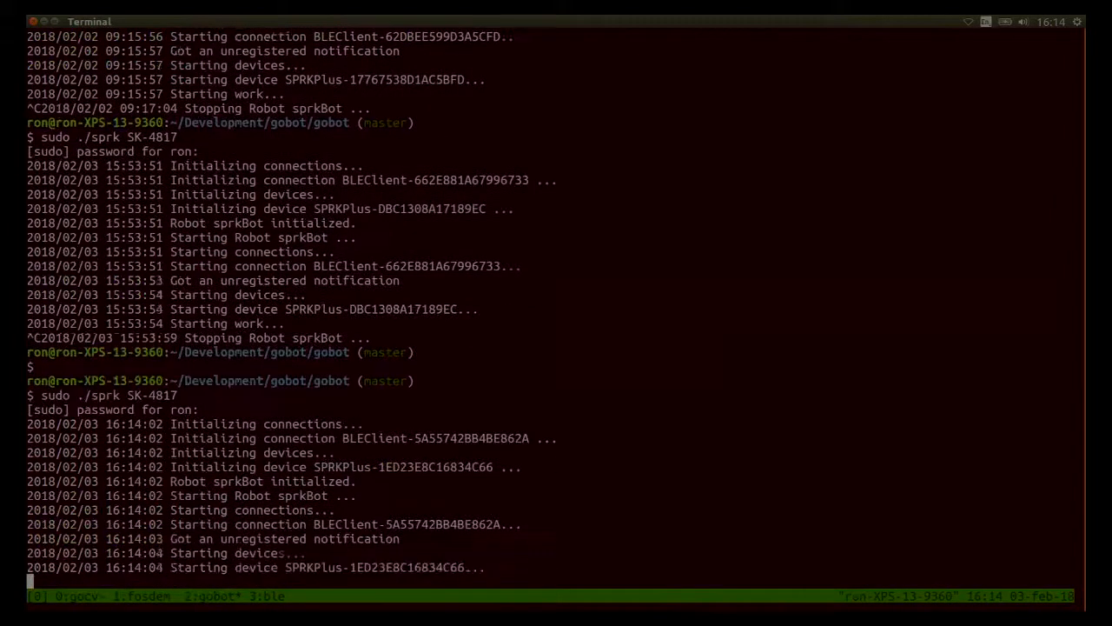
# - Let the SK-4817 sprkBot demo run, then stop it with Ctrl+C to return to the prompt
pyautogui.scroll(-3)
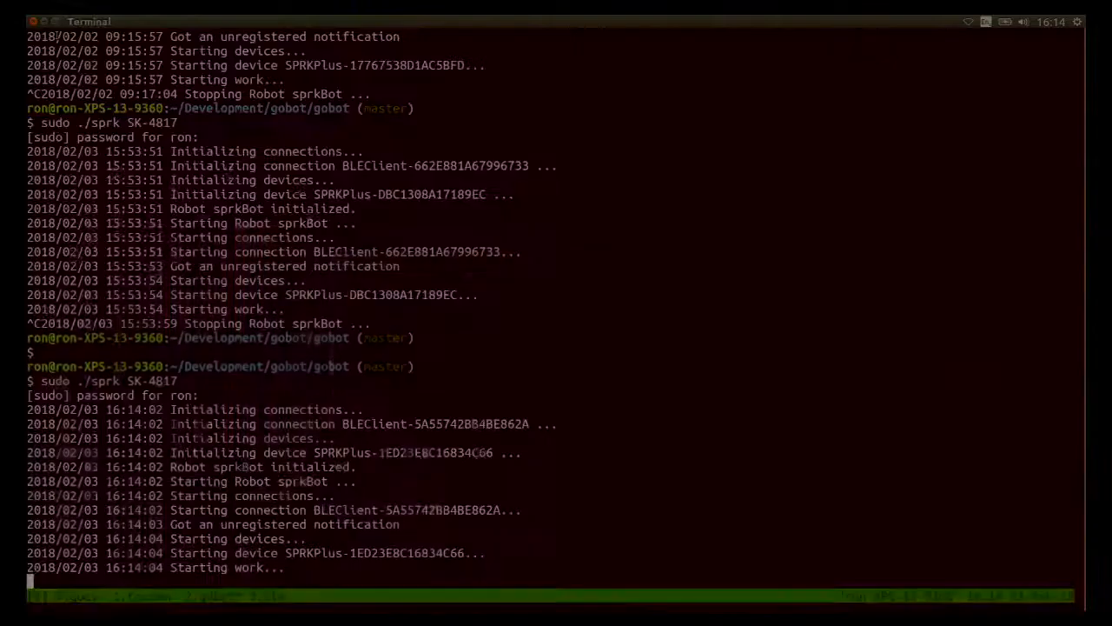
pyautogui.press('ctrl+c')
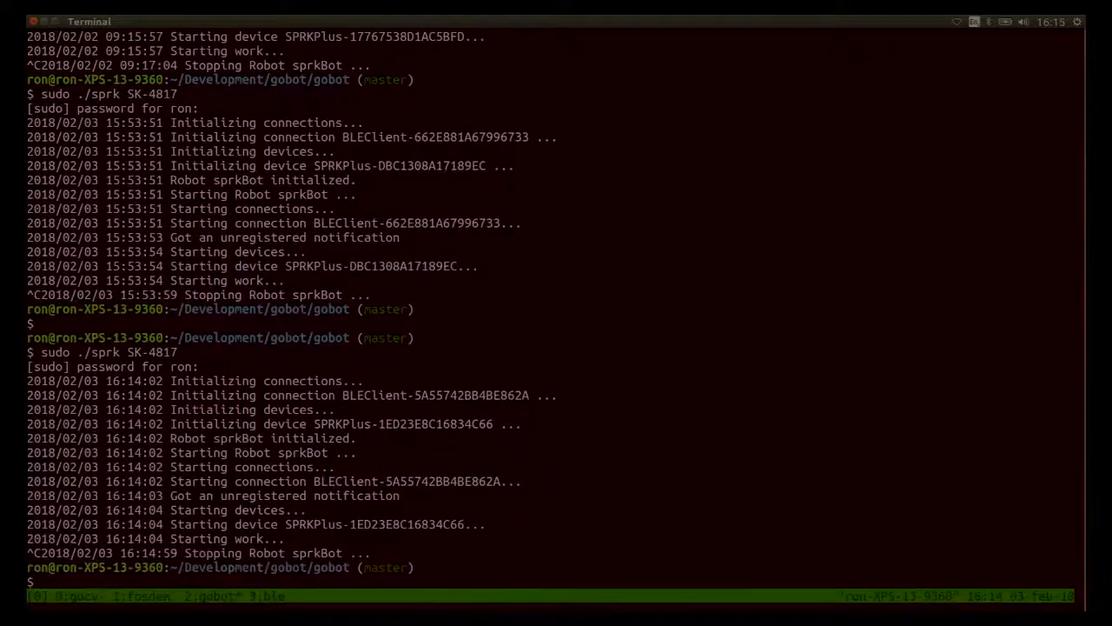
pyautogui.press('alt+Tab')
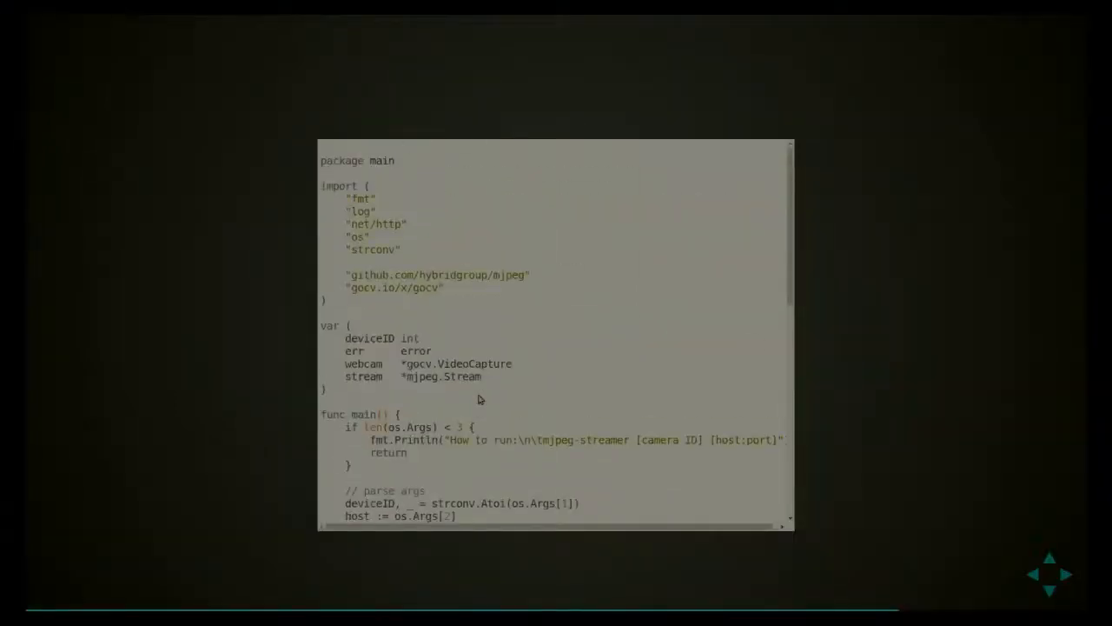
# - Highlight the mjpeg Stream type and the go capture() call in the streaming server code
pyautogui.scroll(-3)
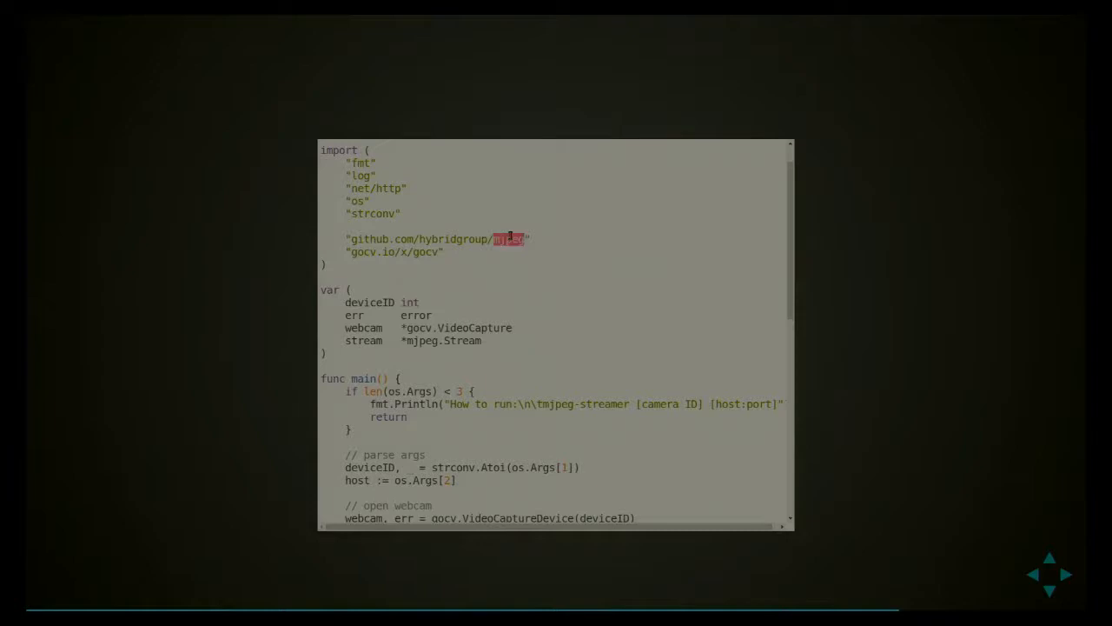
pyautogui.scroll(-3)
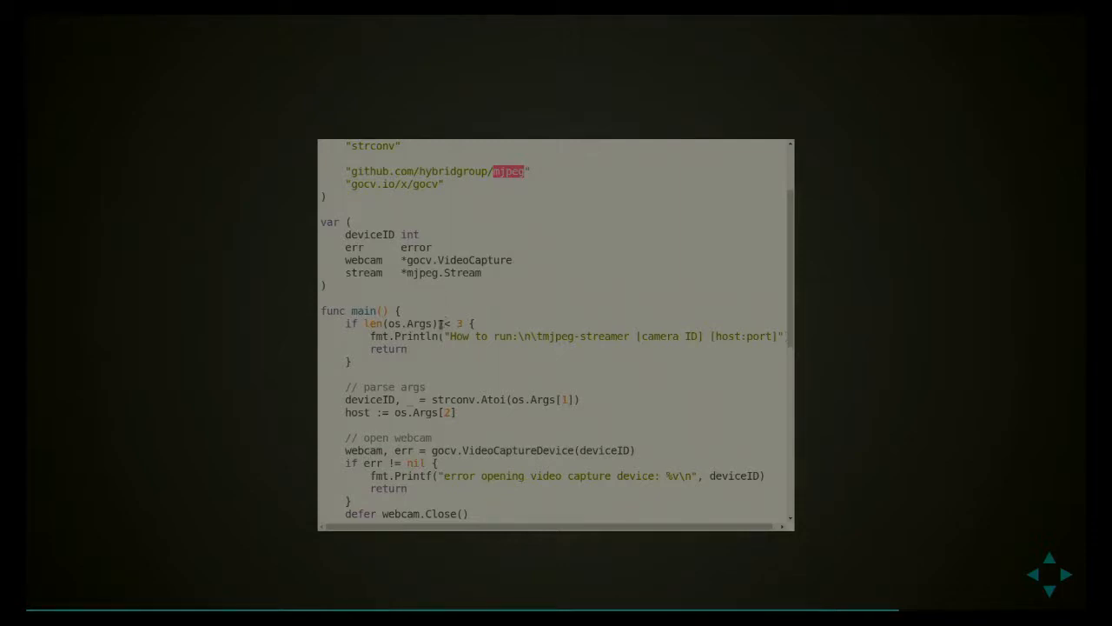
pyautogui.scroll(-3)
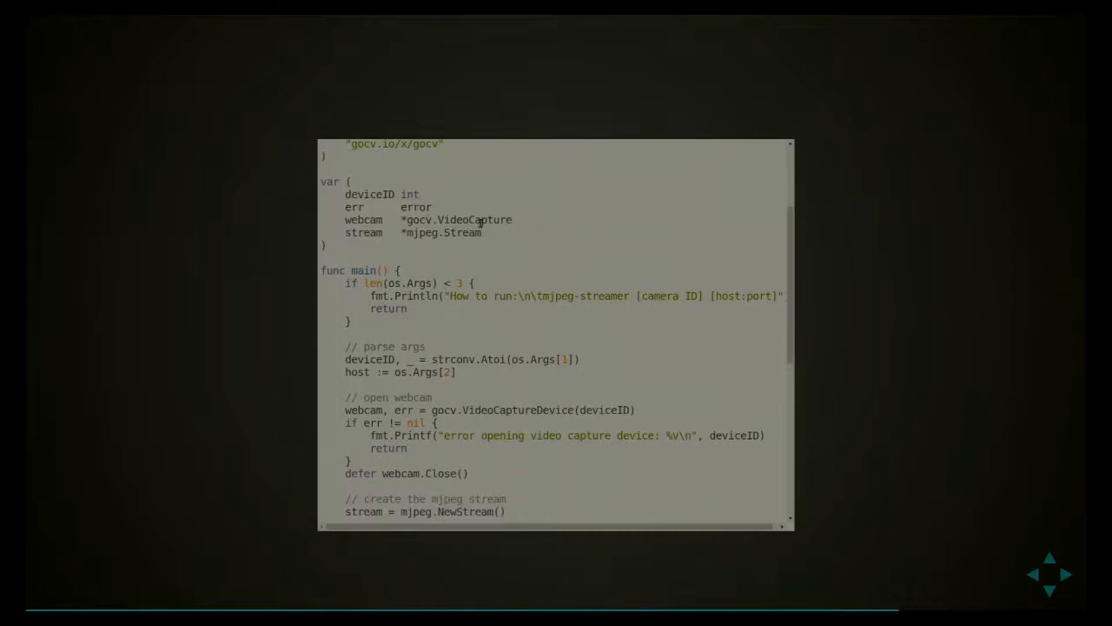
pyautogui.doubleClick(461, 233)
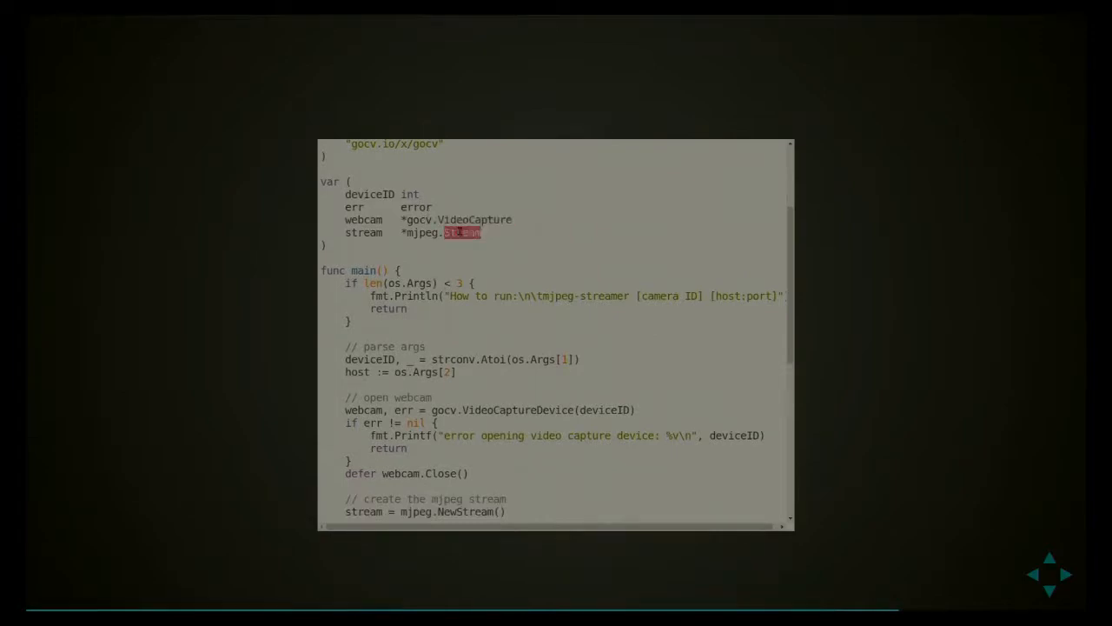
pyautogui.scroll(-3)
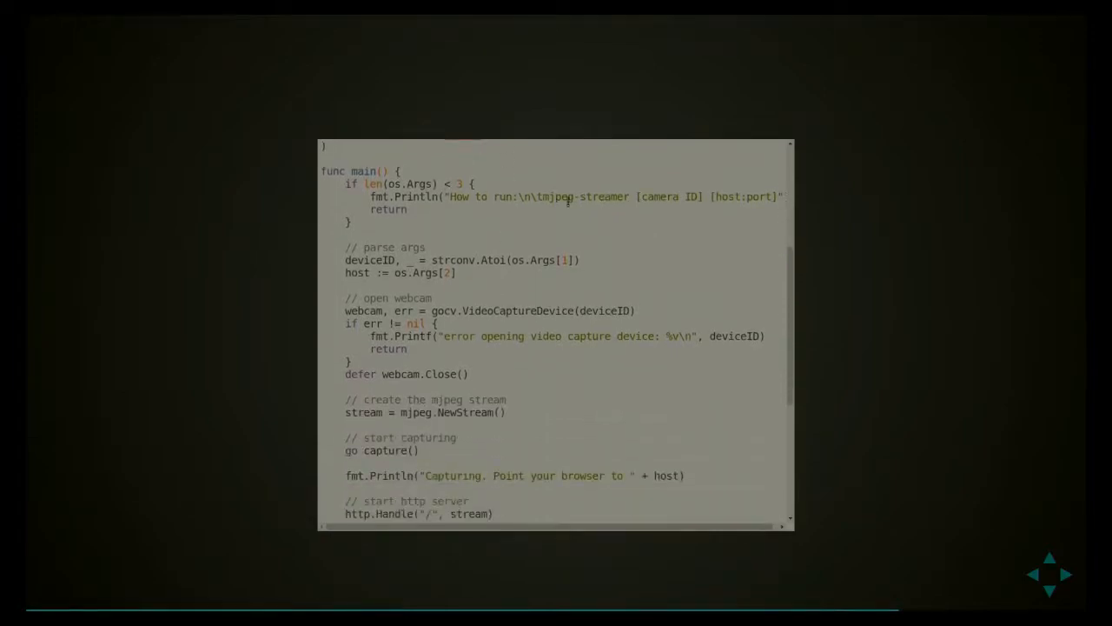
pyautogui.scroll(-3)
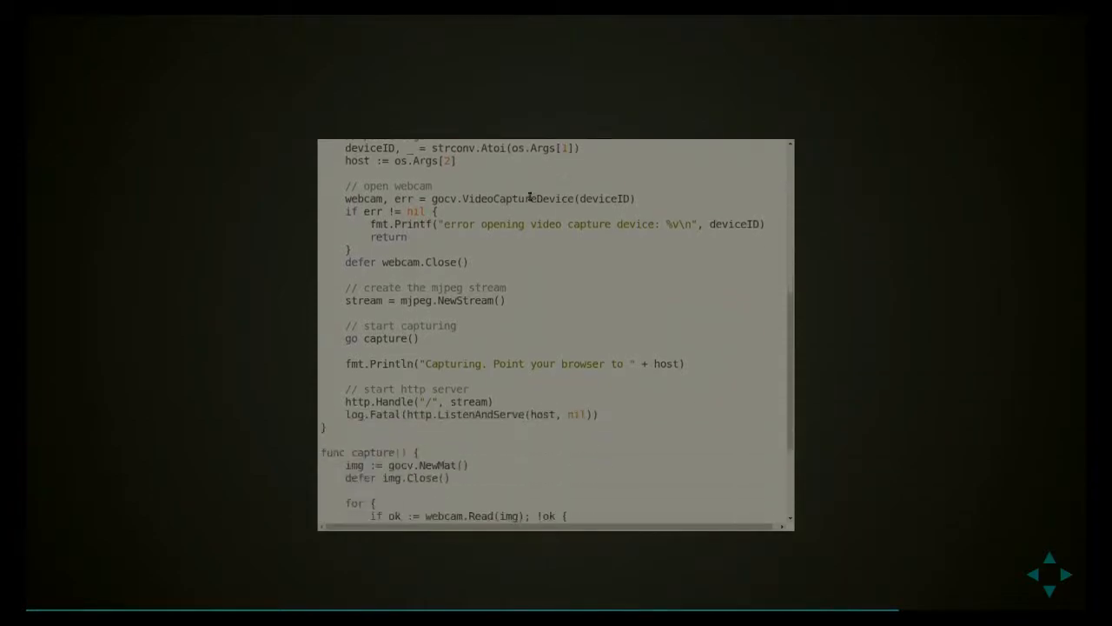
pyautogui.doubleClick(518, 198)
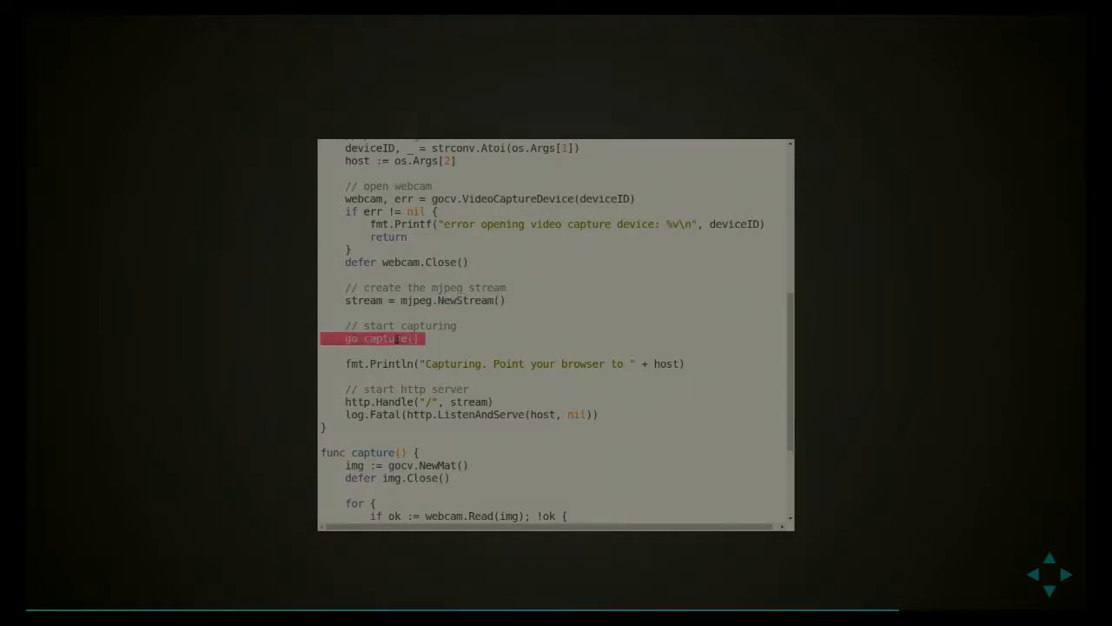
pyautogui.moveTo(574, 344)
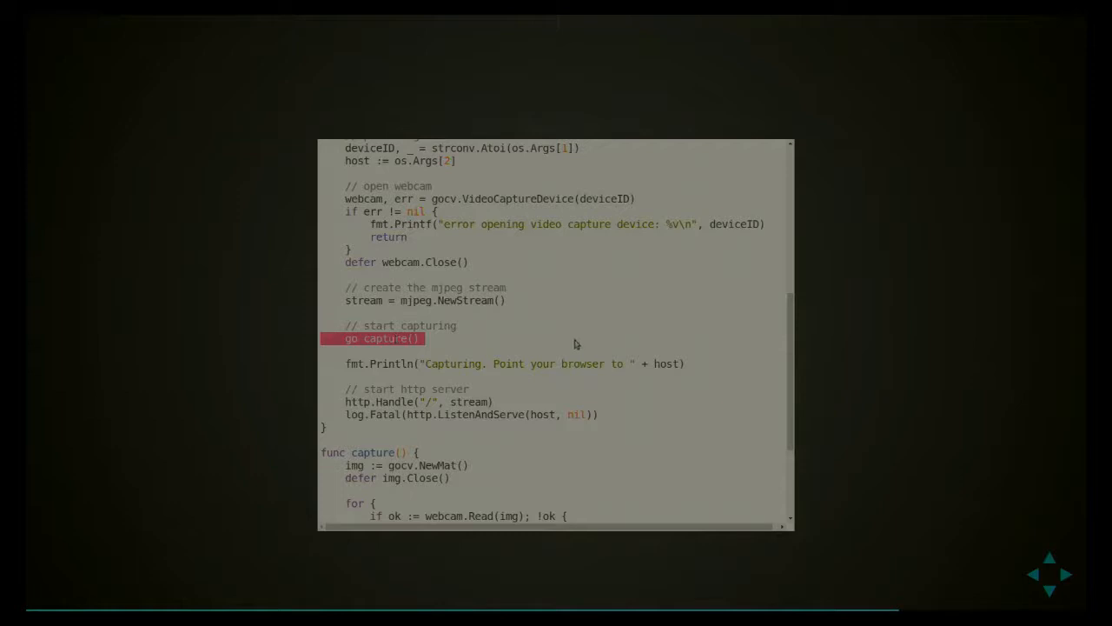
# - Highlight ListenAndServe as the server start and reveal the capture function
pyautogui.scroll(-3)
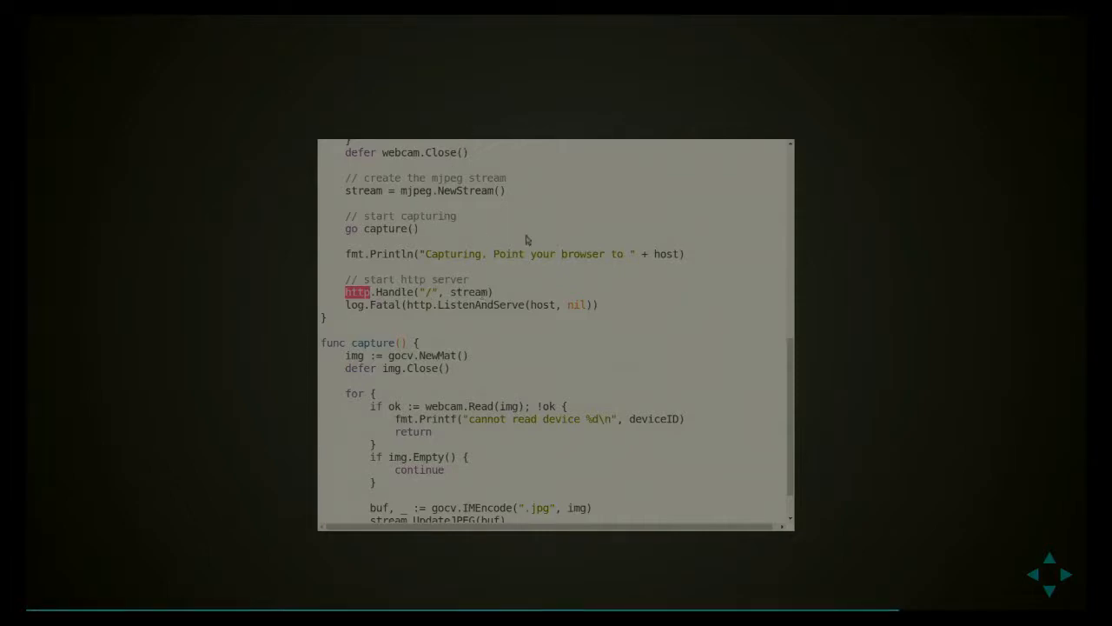
pyautogui.doubleClick(479, 305)
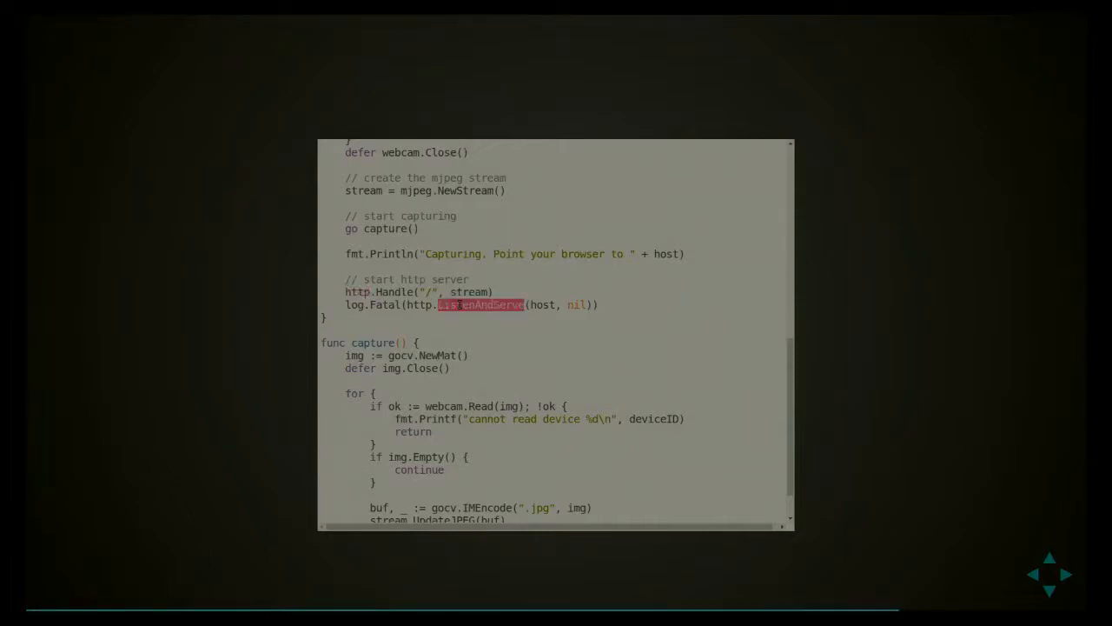
pyautogui.scroll(-3)
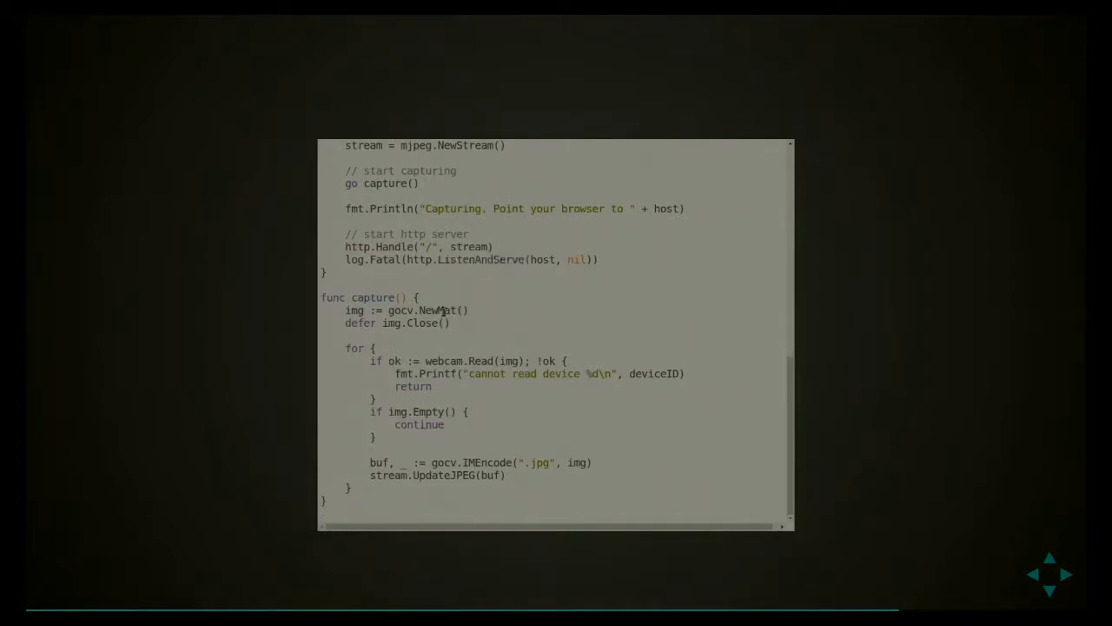
pyautogui.doubleClick(438, 309)
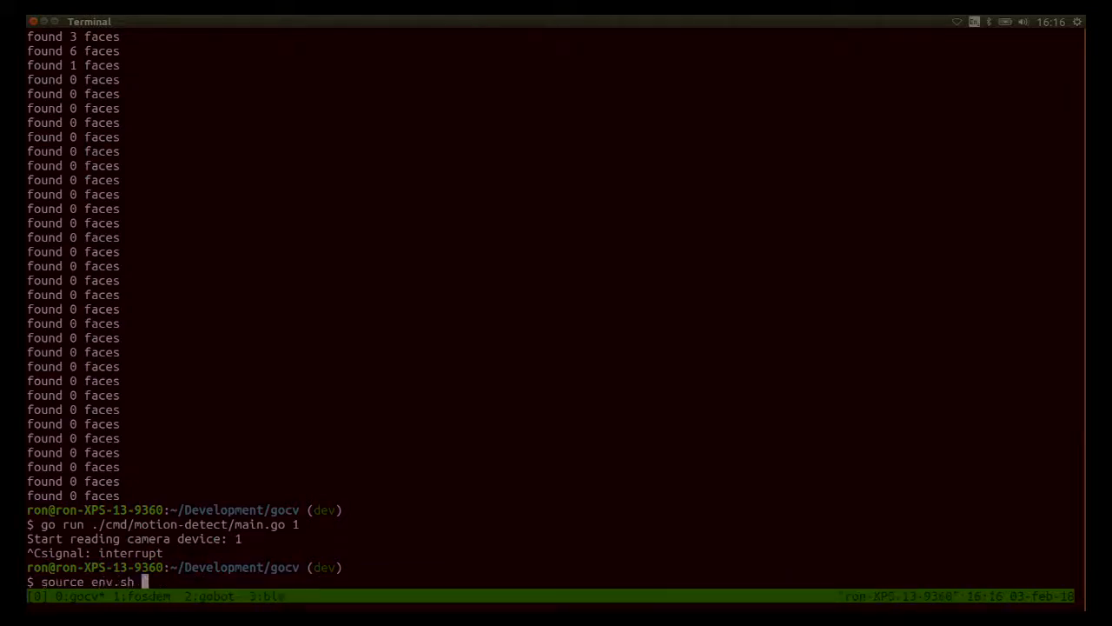
# - Enter go run ./cmd/capwindow/main.go 0 at the gocv project prompt
pyautogui.write('go run ./cmd/capwindow/main.go 0')
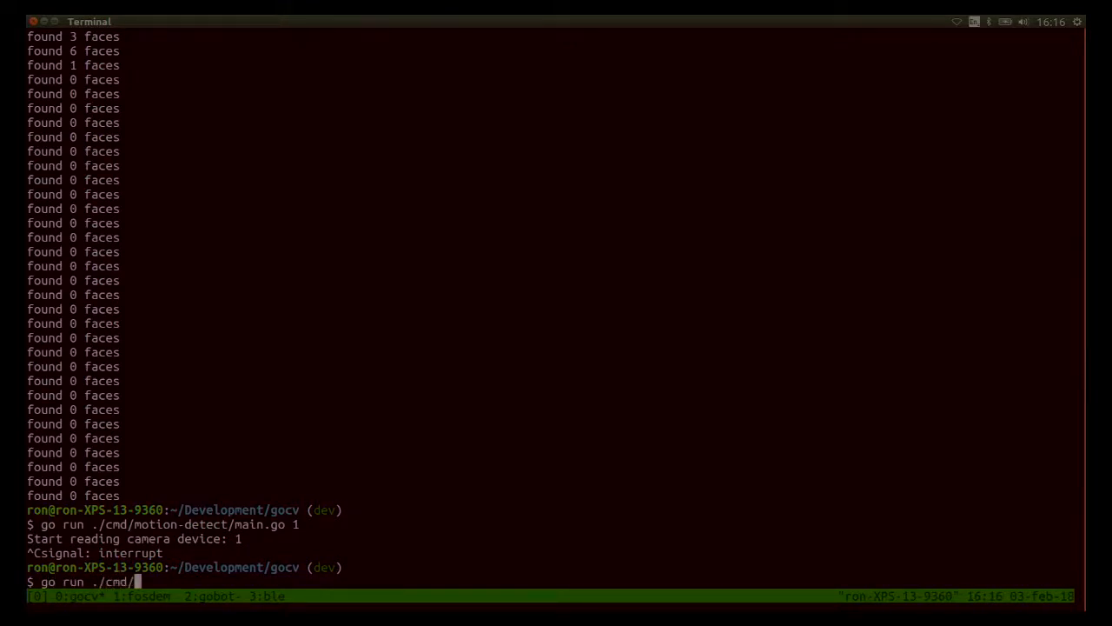
pyautogui.write('m')
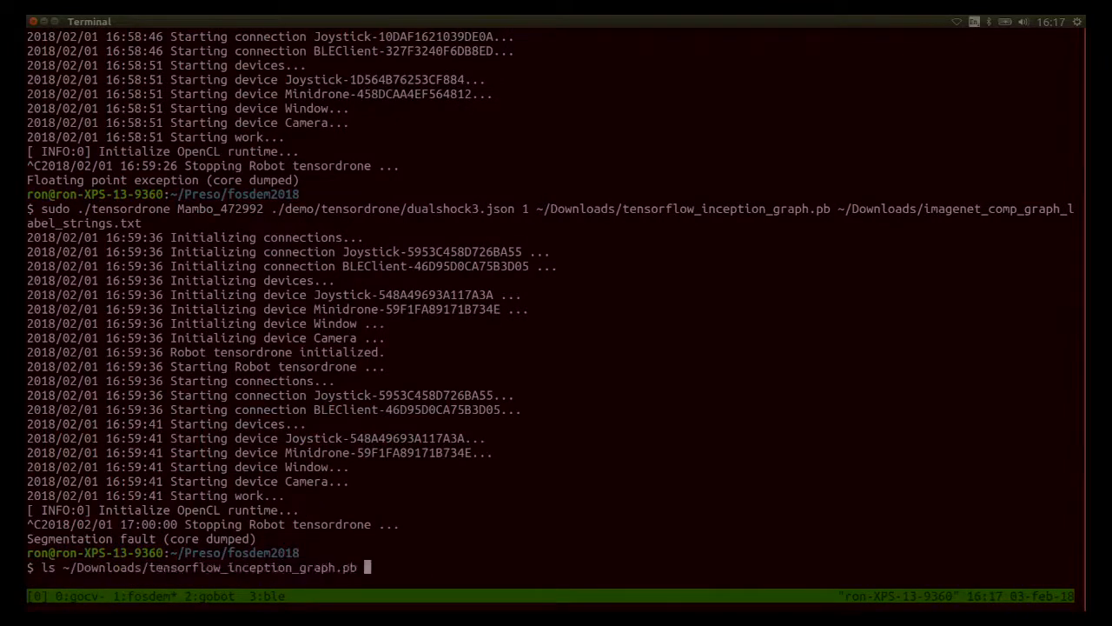
# - Change to the computer_vision_sdk directory, search shell history for an earlier command, then cancel
pyautogui.write('cd /opt/intel/computer_vision_sdk_2017.1.163/')
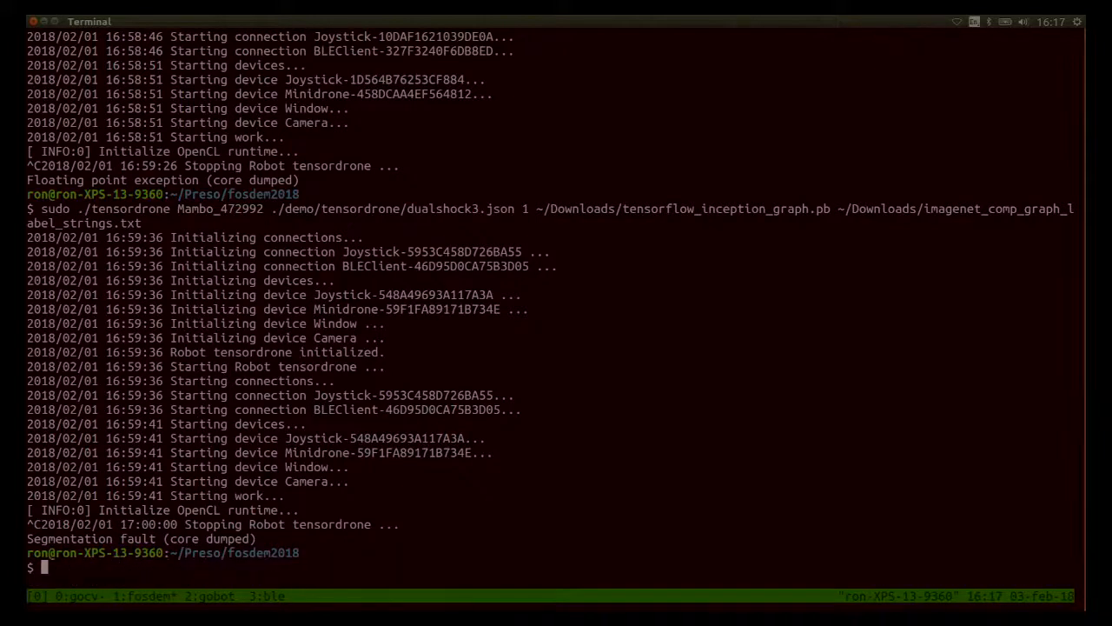
pyautogui.press('ctrl+r')
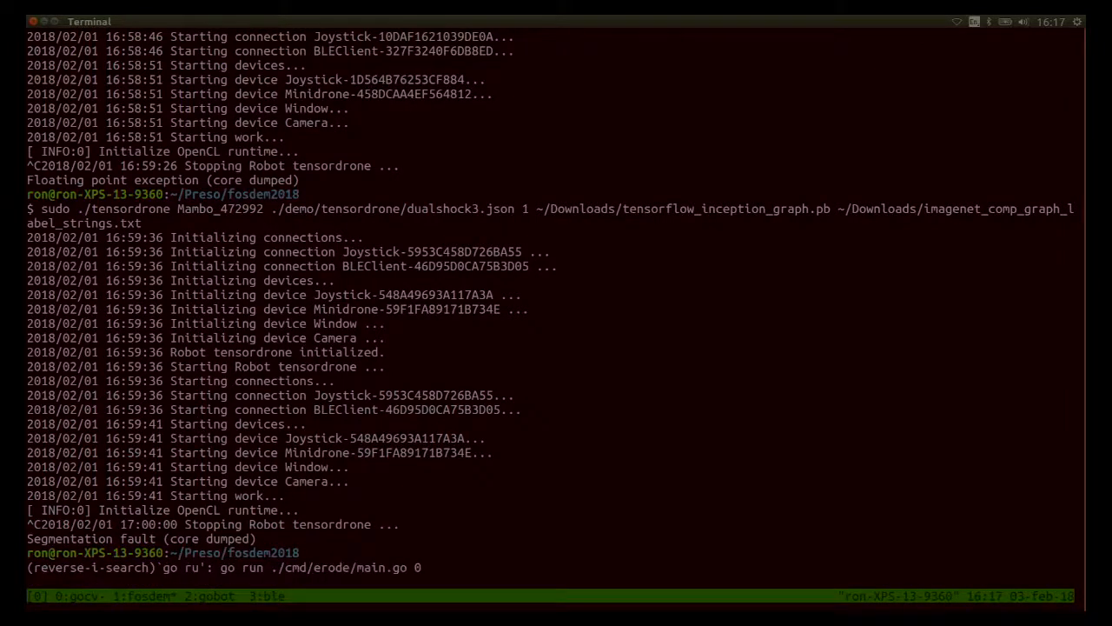
pyautogui.press('ctrl+c')
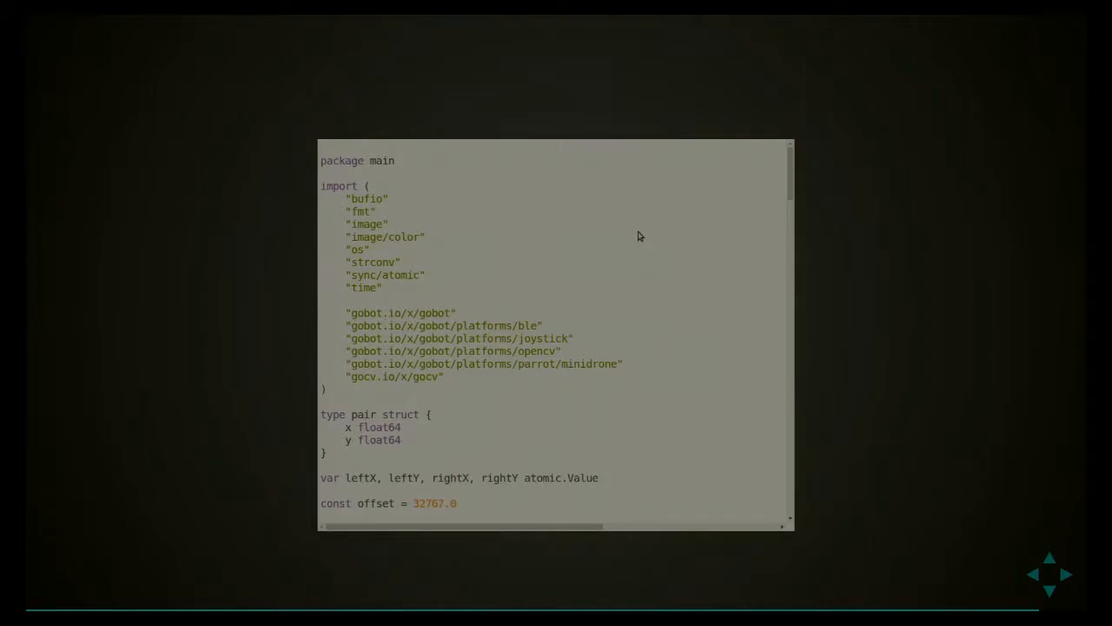
pyautogui.scroll(-3)
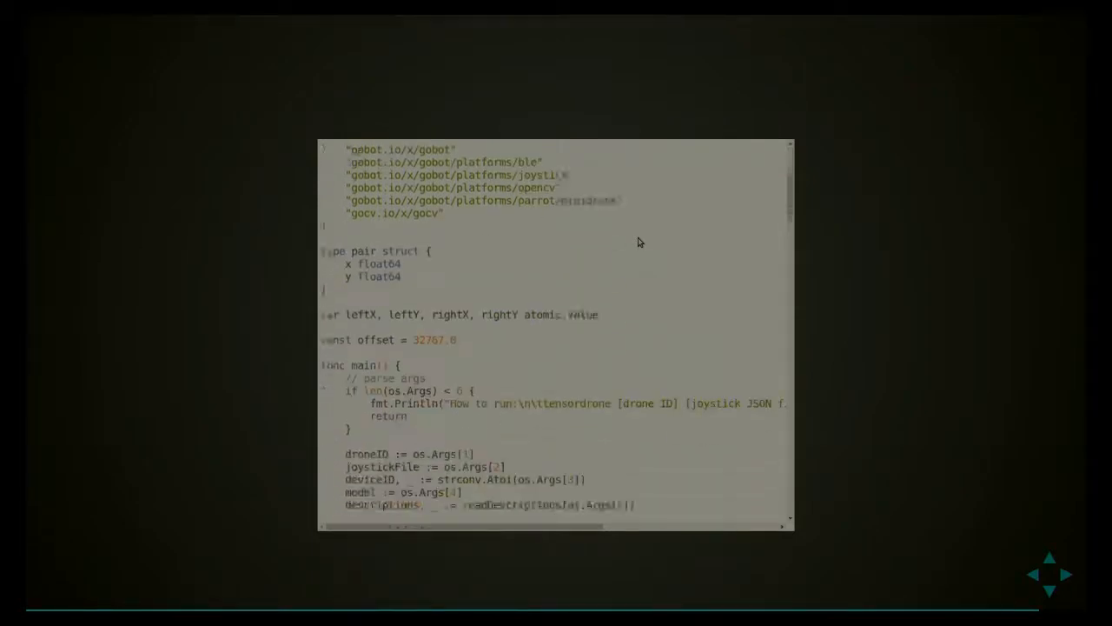
pyautogui.scroll(-3)
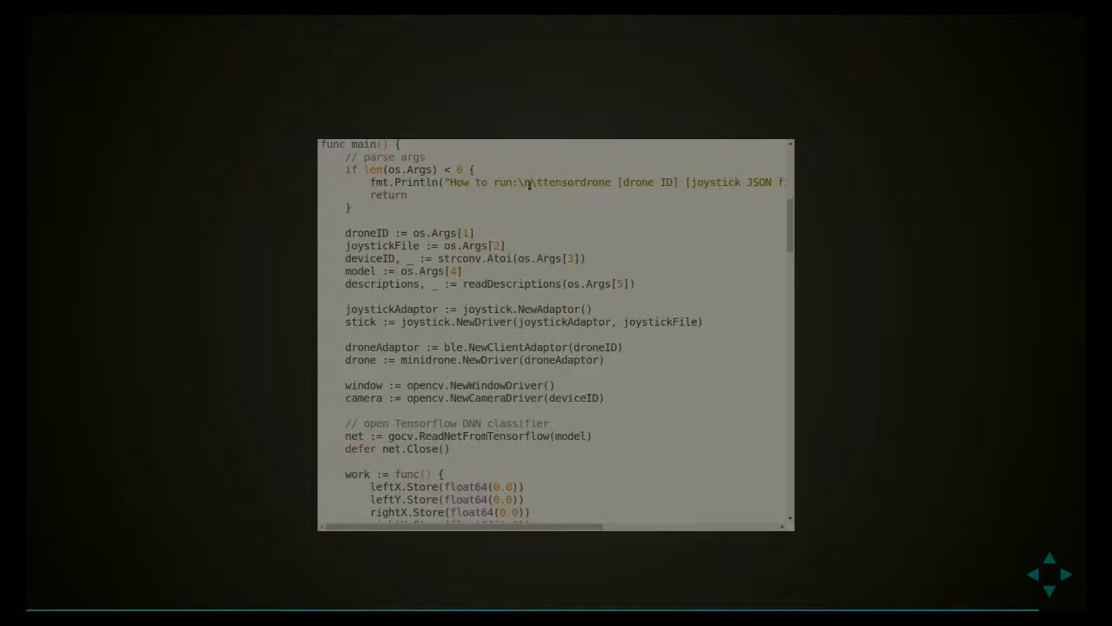
pyautogui.scroll(-3)
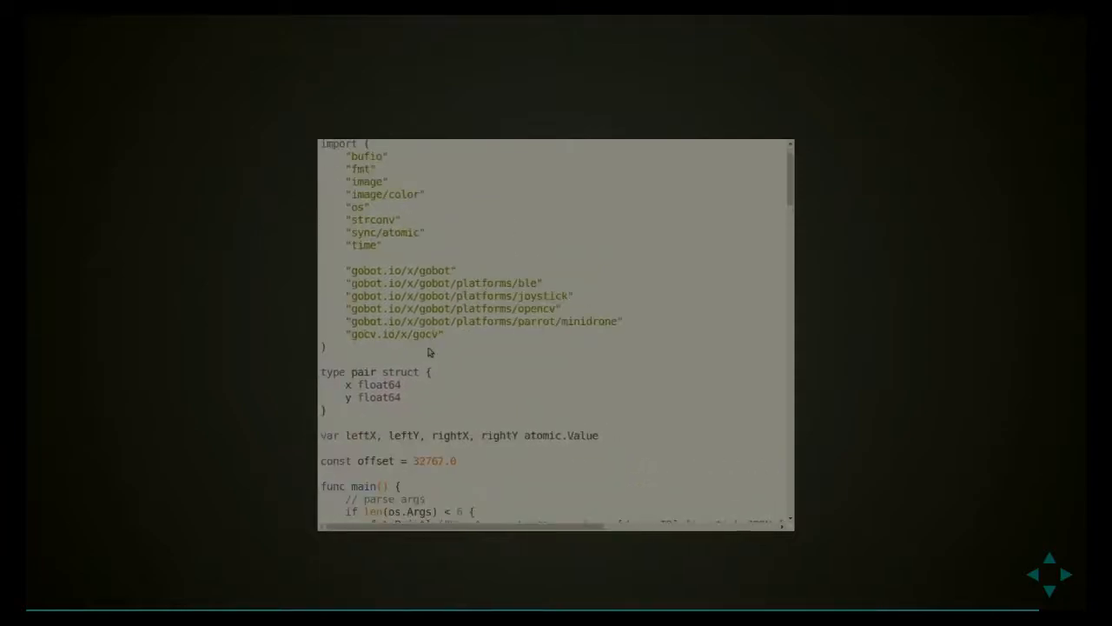
pyautogui.scroll(-3)
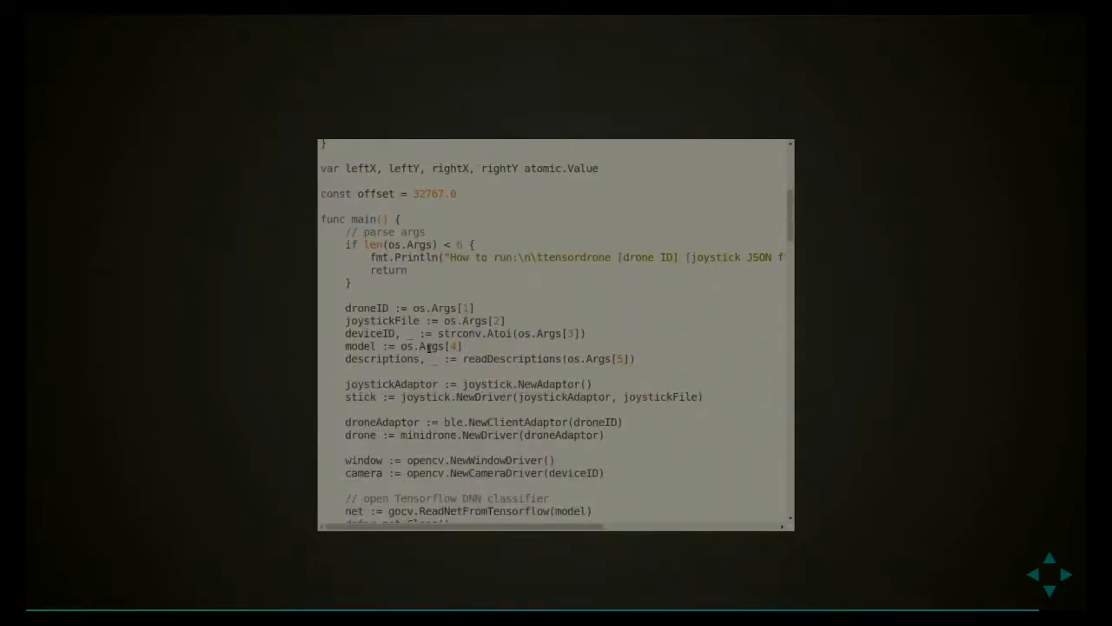
pyautogui.doubleClick(391, 384)
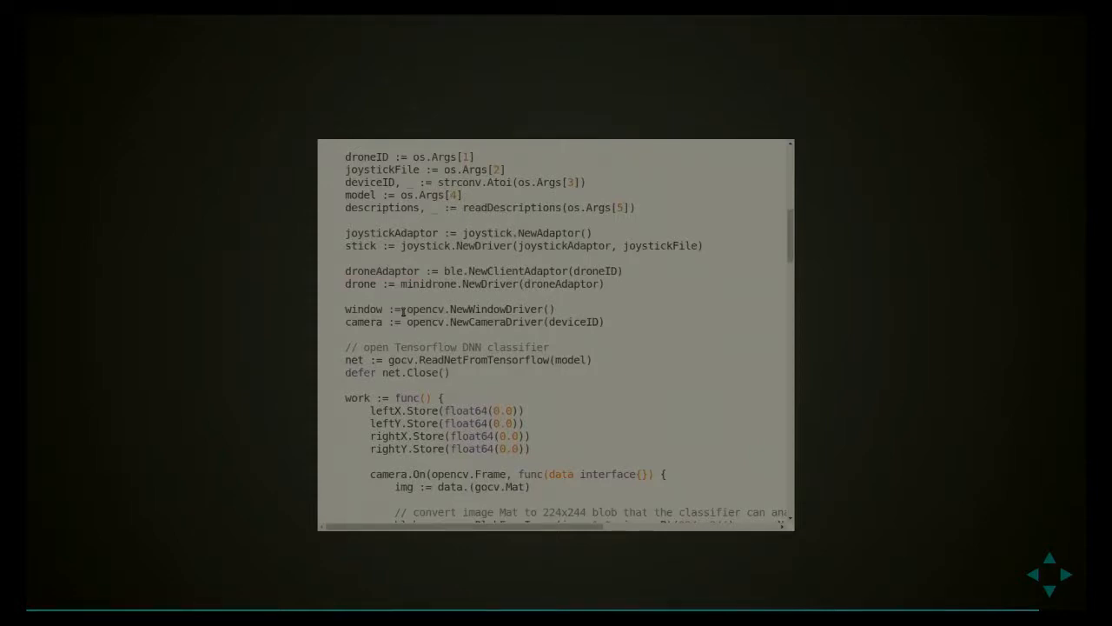
pyautogui.scroll(-3)
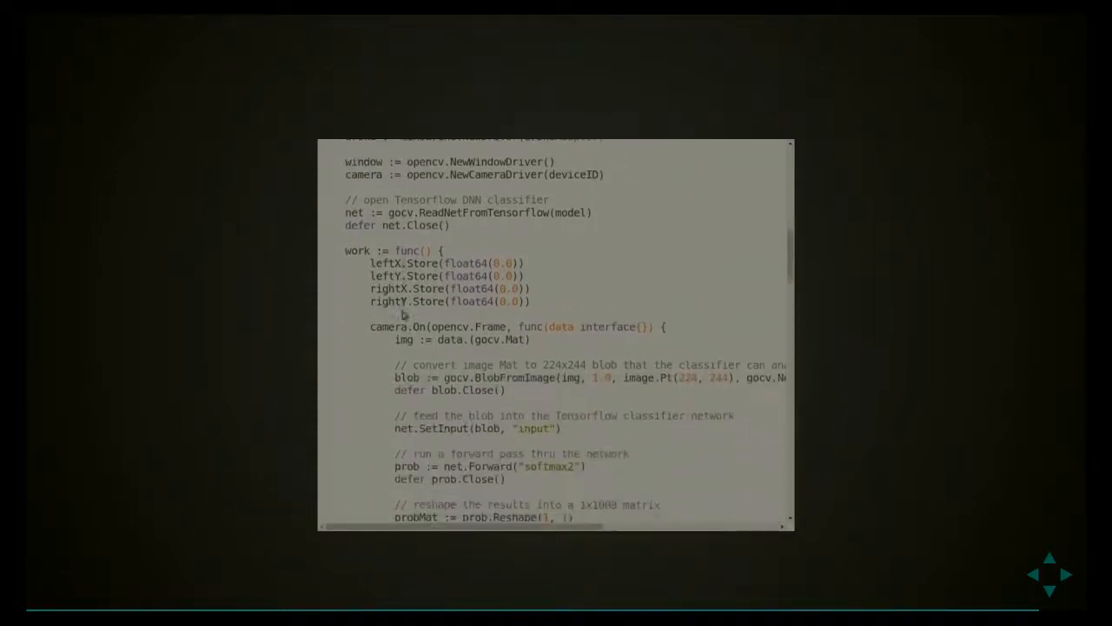
pyautogui.scroll(-3)
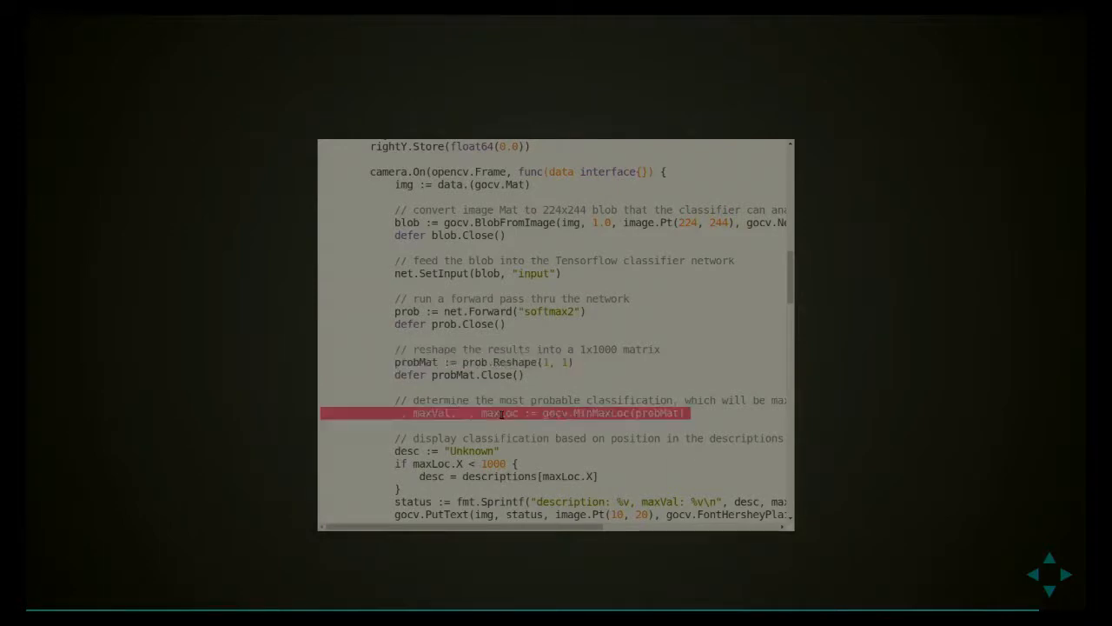
pyautogui.scroll(-3)
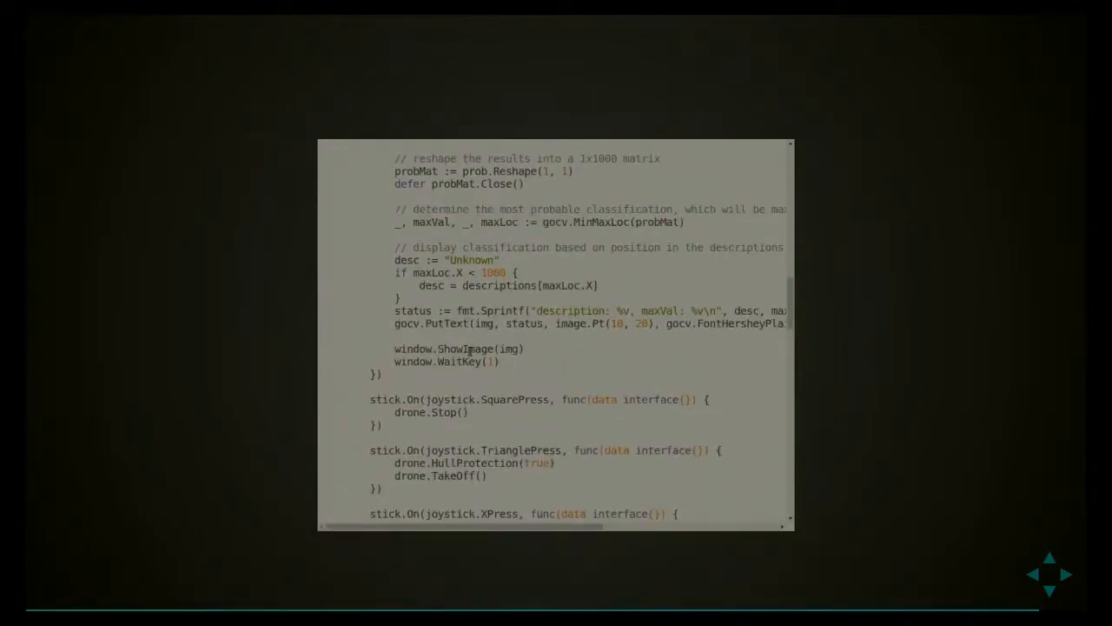
pyautogui.scroll(-3)
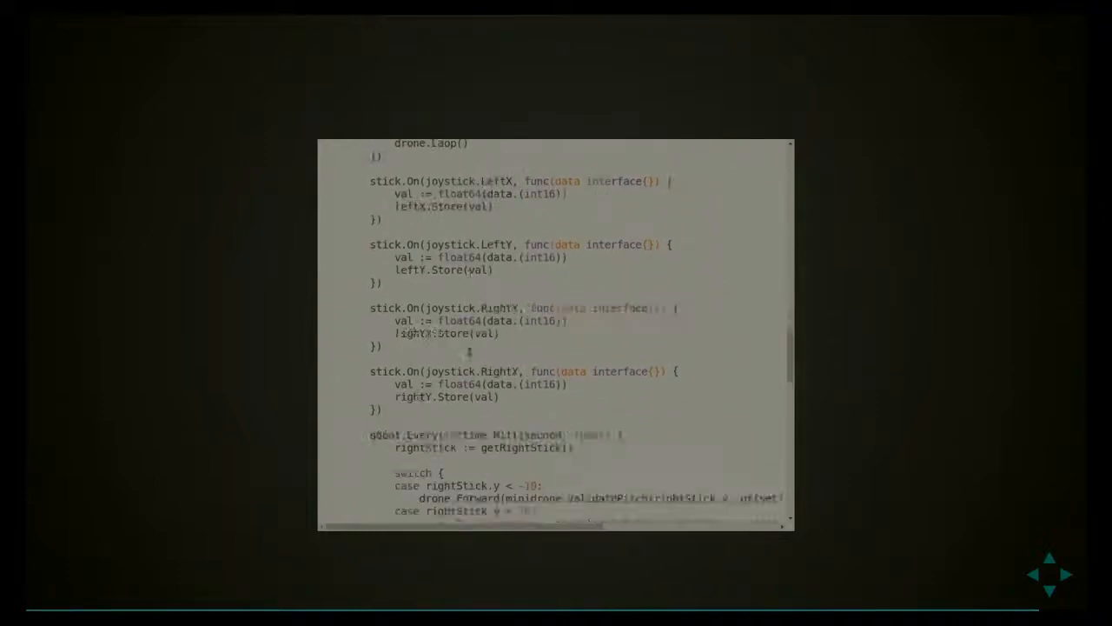